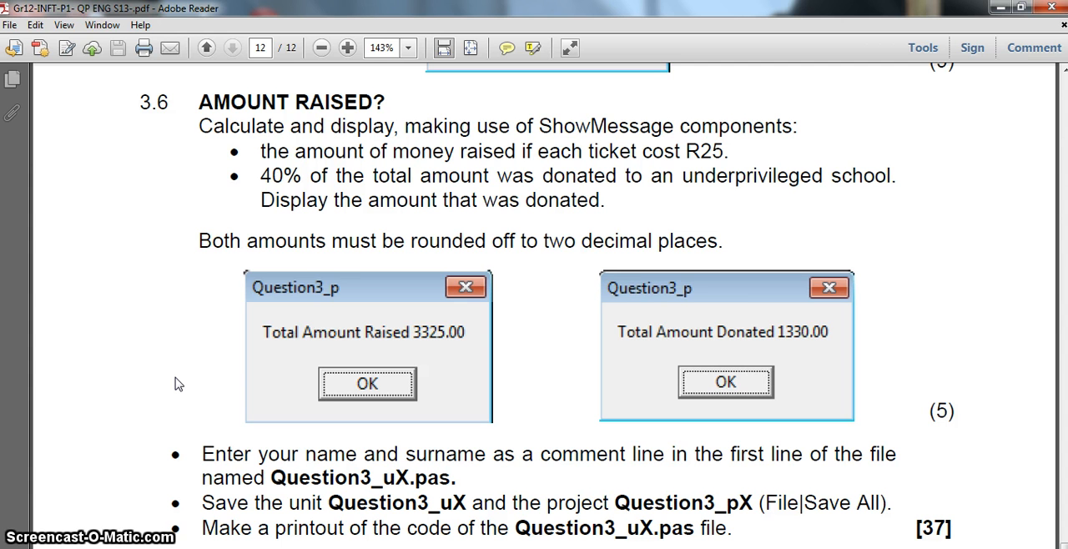
{"action": "mouse_move", "coordinate": [154, 300]}
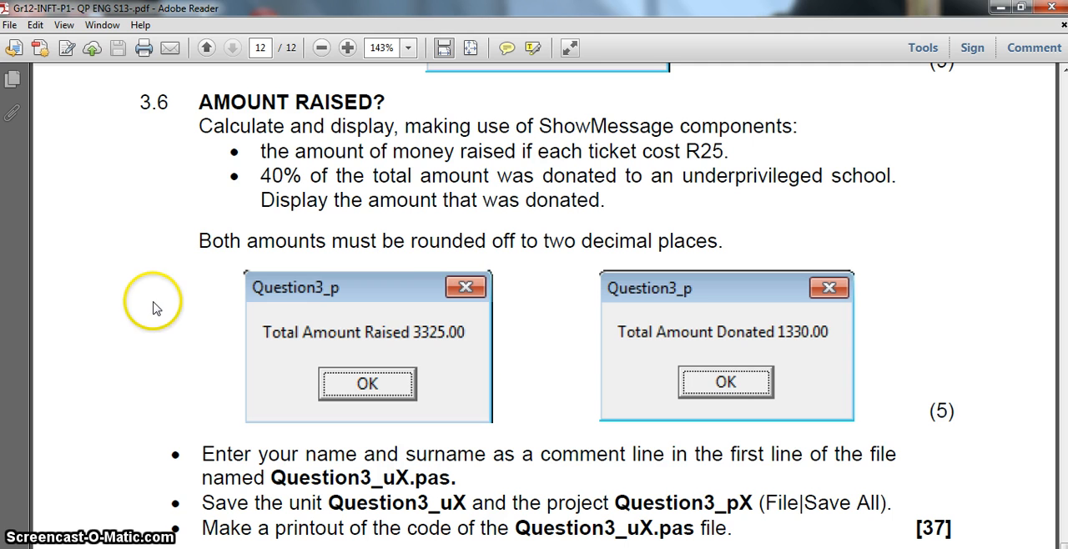
{"action": "mouse_move", "coordinate": [292, 137]}
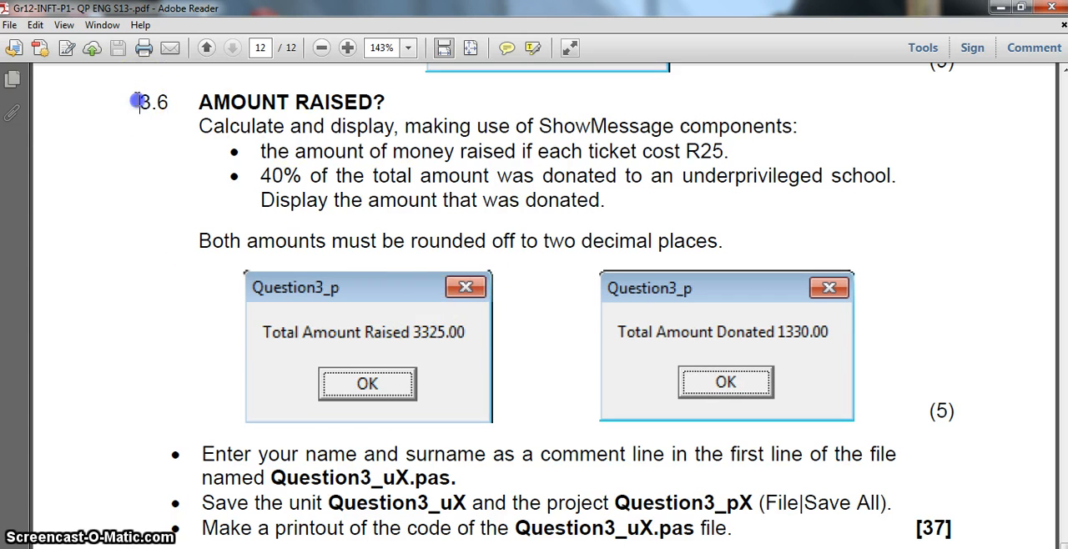
Step: Review questions 3.3 and 3.5 in the exam paper, then return to question 3.6 Amount Raised
{"action": "left_click_drag", "start_coordinate": [136, 102], "coordinate": [655, 241]}
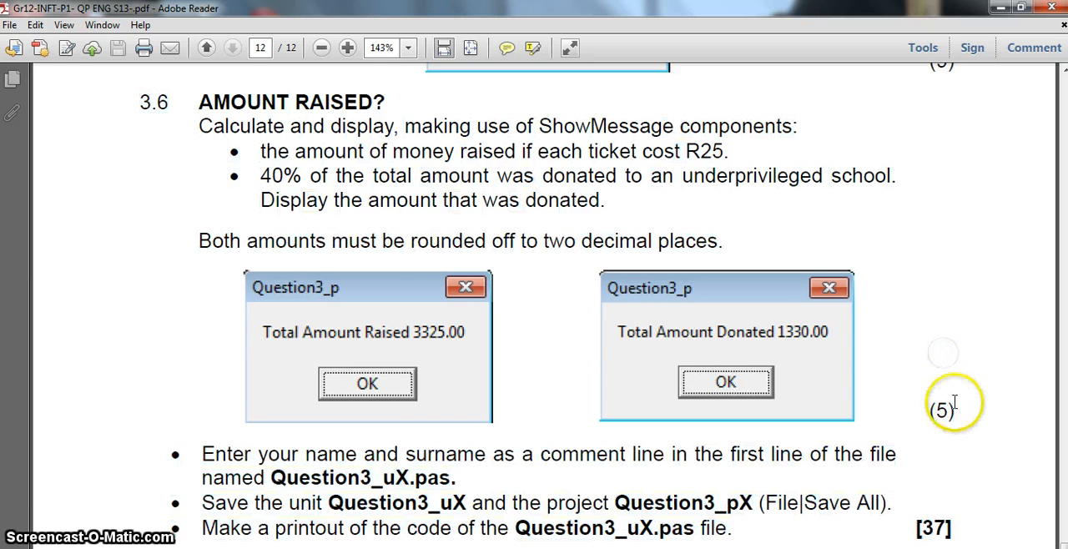
{"action": "mouse_move", "coordinate": [200, 137]}
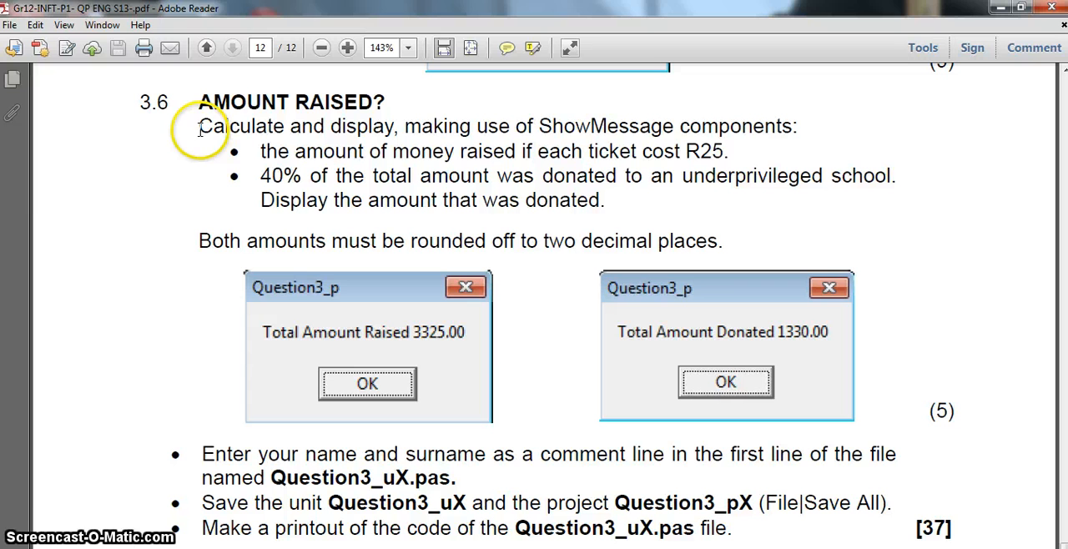
{"action": "mouse_move", "coordinate": [575, 121]}
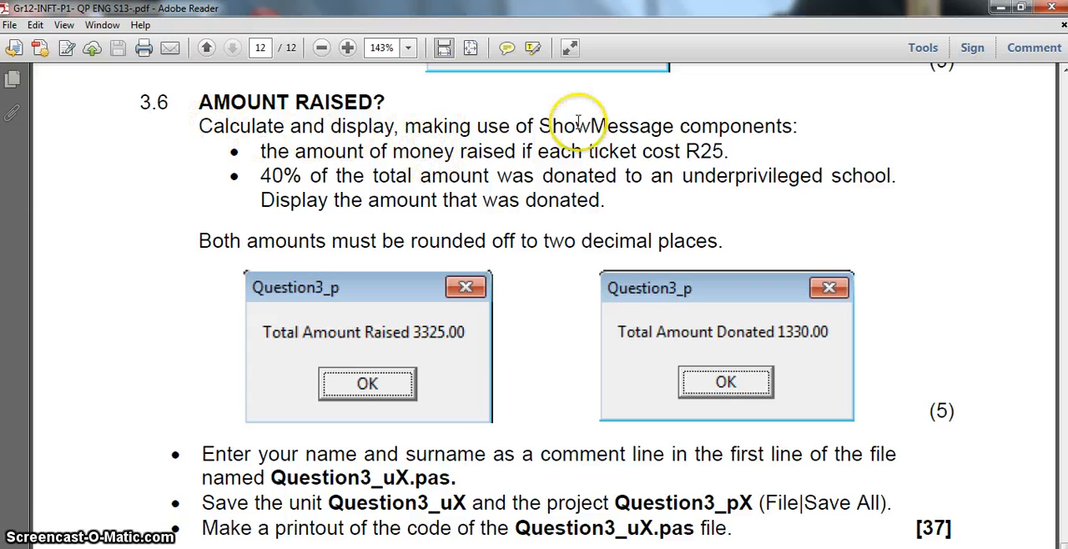
{"action": "mouse_move", "coordinate": [425, 164]}
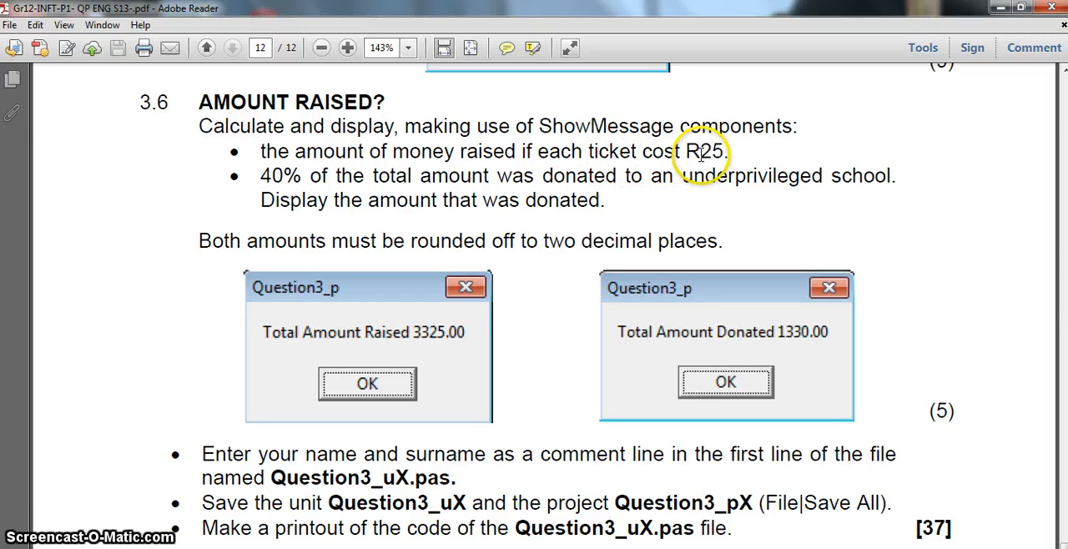
{"action": "mouse_move", "coordinate": [585, 187]}
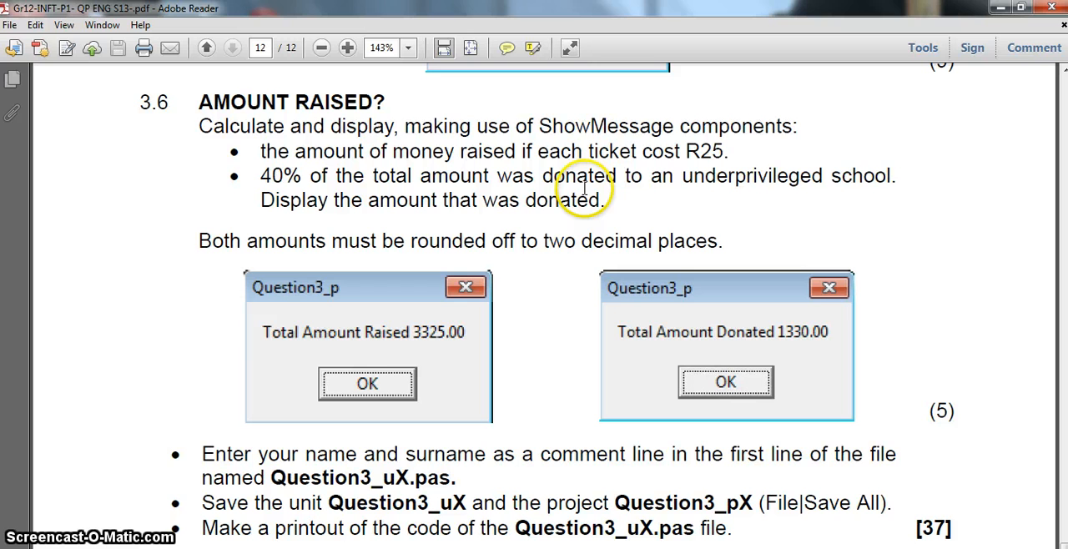
{"action": "mouse_move", "coordinate": [384, 225]}
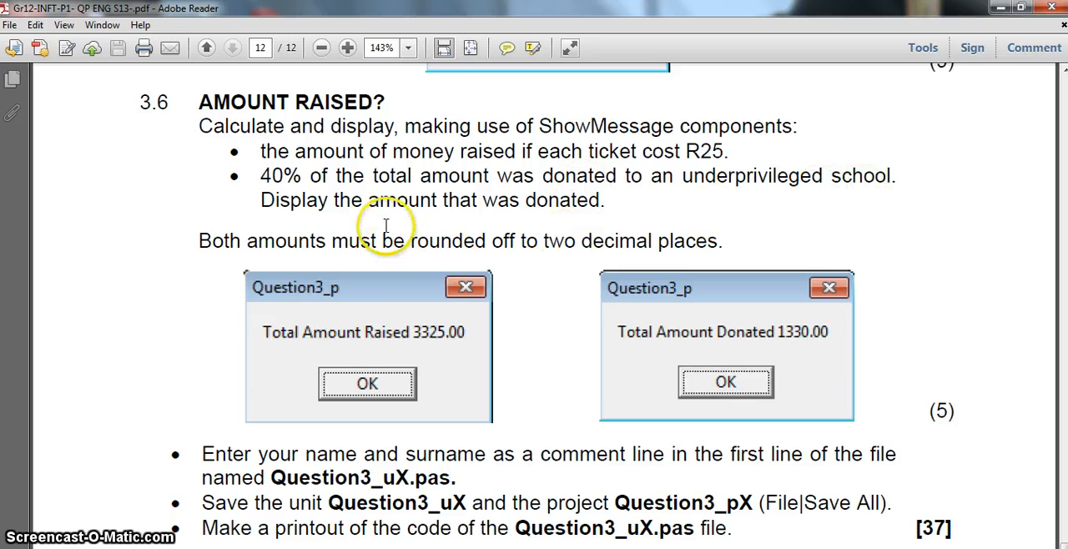
{"action": "mouse_move", "coordinate": [655, 310]}
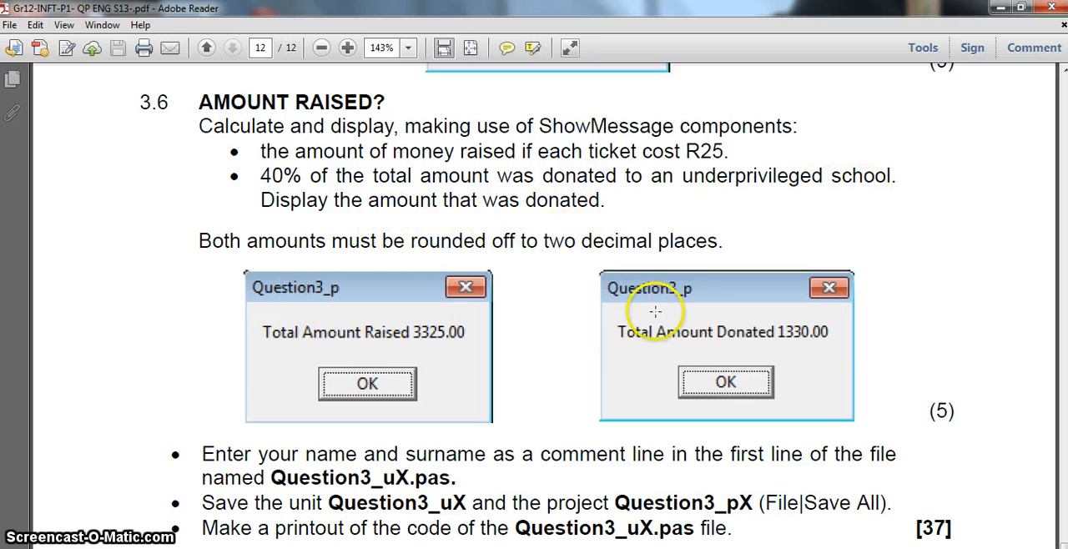
{"action": "mouse_move", "coordinate": [551, 152]}
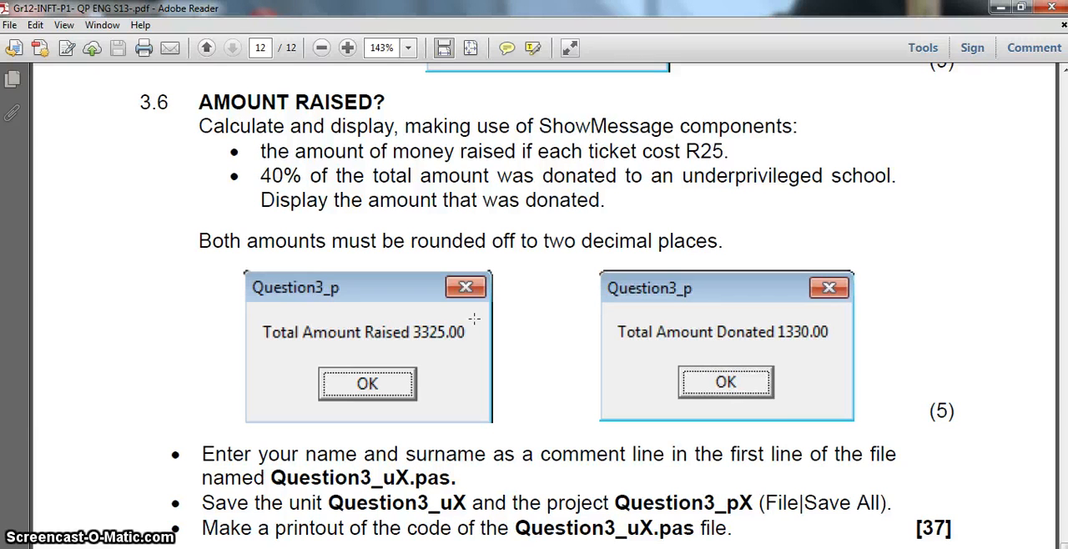
{"action": "mouse_move", "coordinate": [769, 408]}
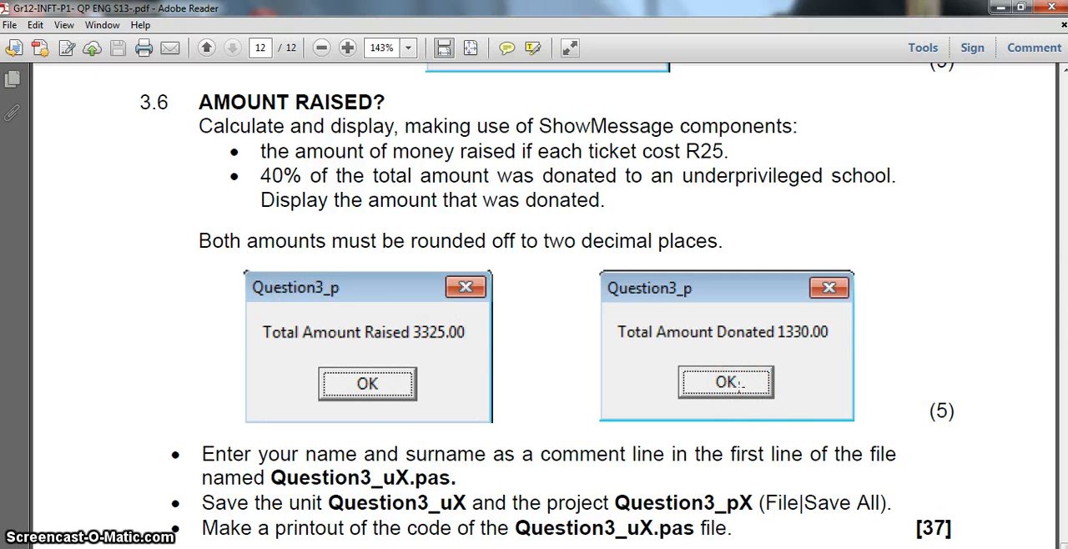
{"action": "mouse_move", "coordinate": [520, 354]}
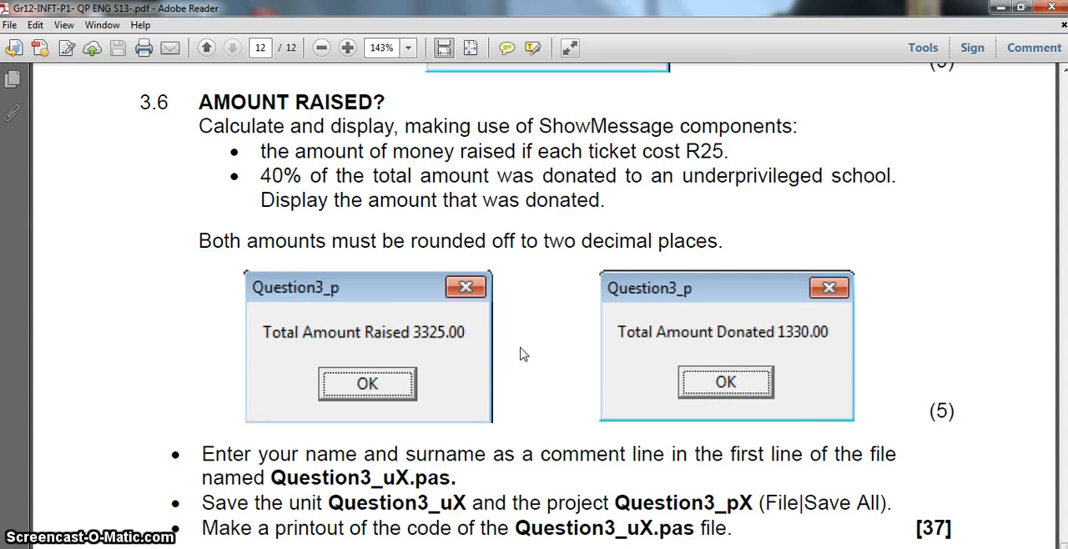
{"action": "scroll", "scroll_direction": "up", "scroll_amount": 3}
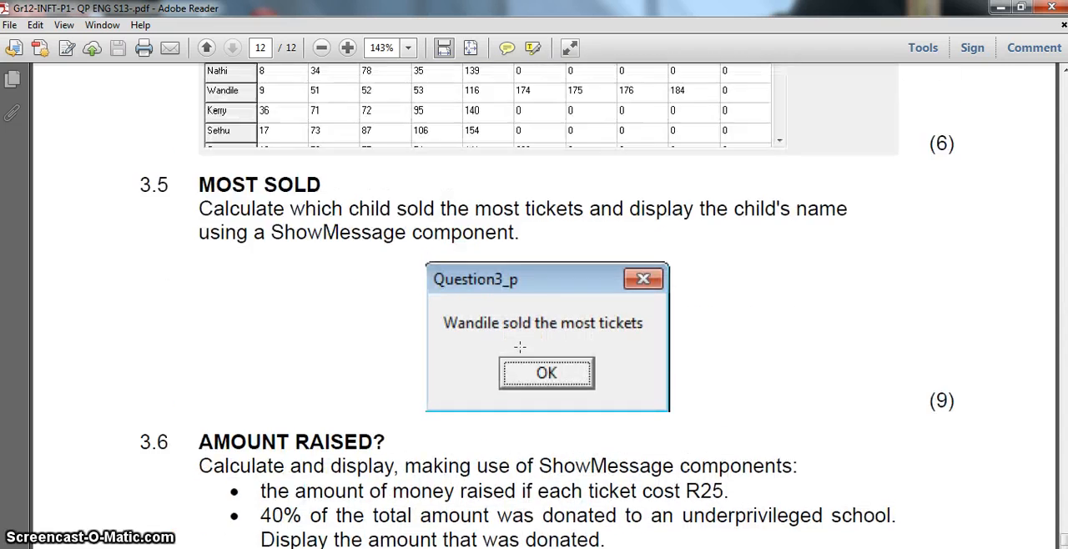
{"action": "left_click", "coordinate": [207, 47]}
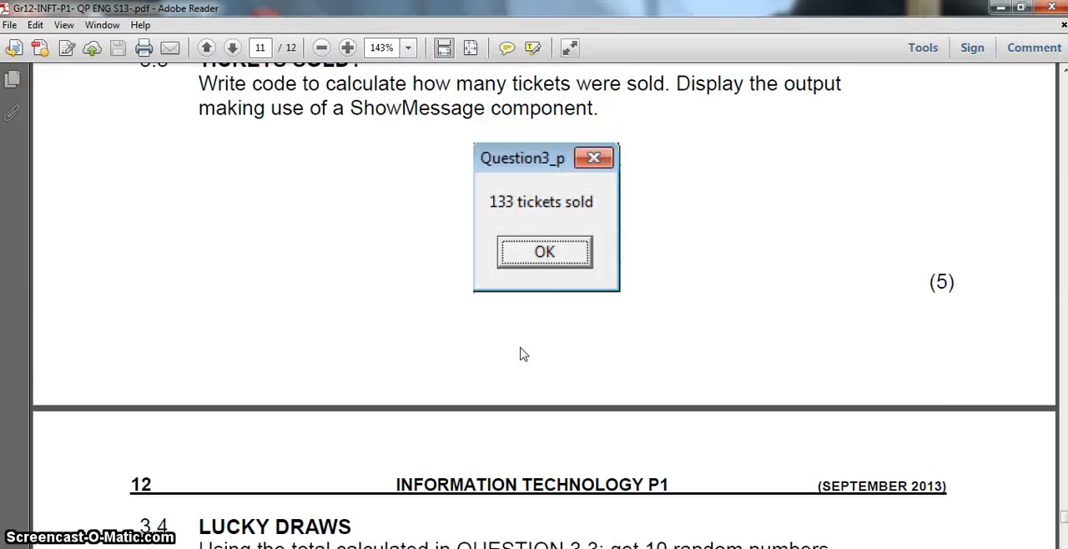
{"action": "scroll", "scroll_direction": "up", "scroll_amount": 3}
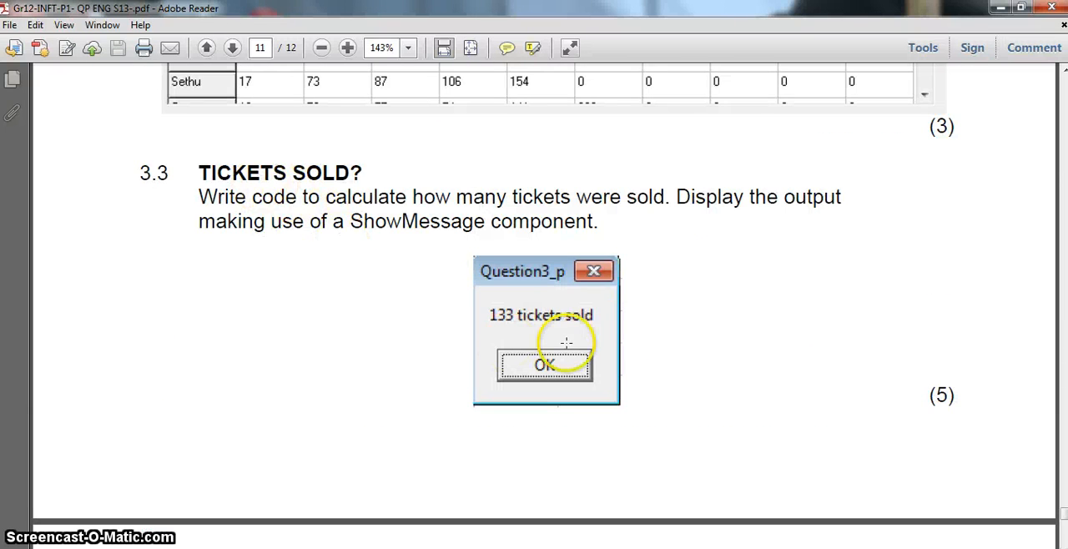
{"action": "mouse_move", "coordinate": [174, 183]}
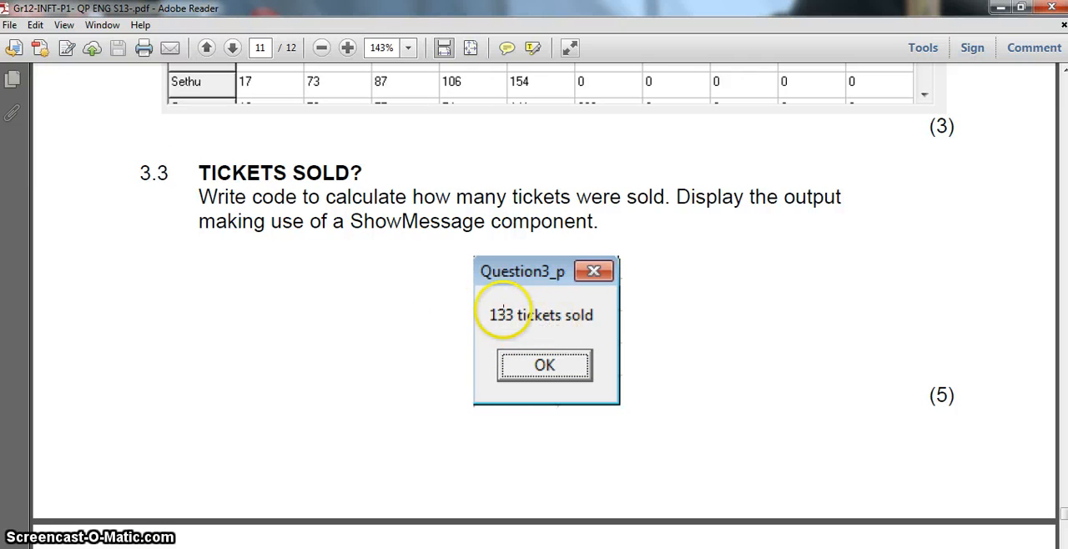
{"action": "left_click", "coordinate": [232, 47]}
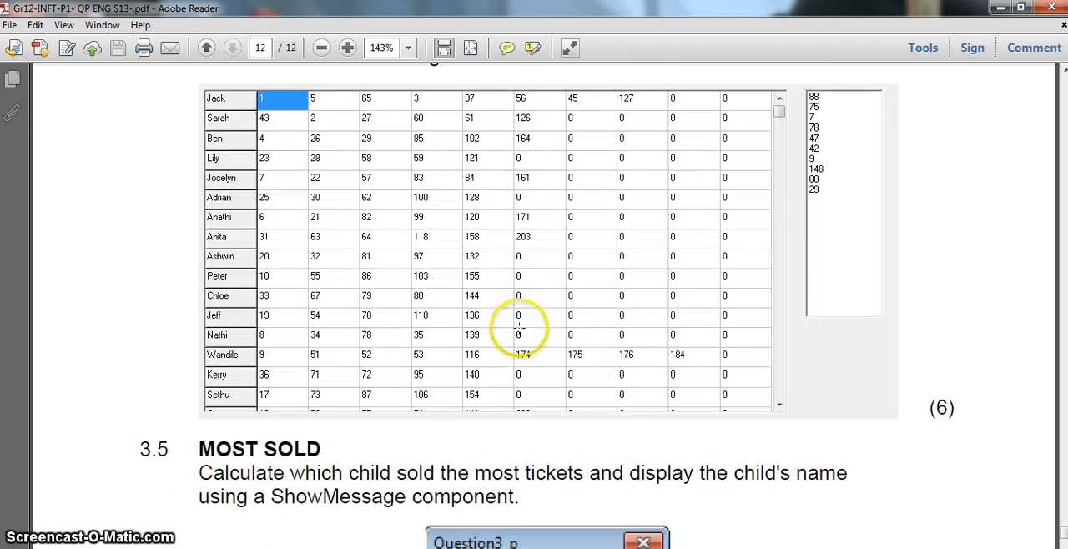
{"action": "scroll", "scroll_direction": "down", "scroll_amount": 3}
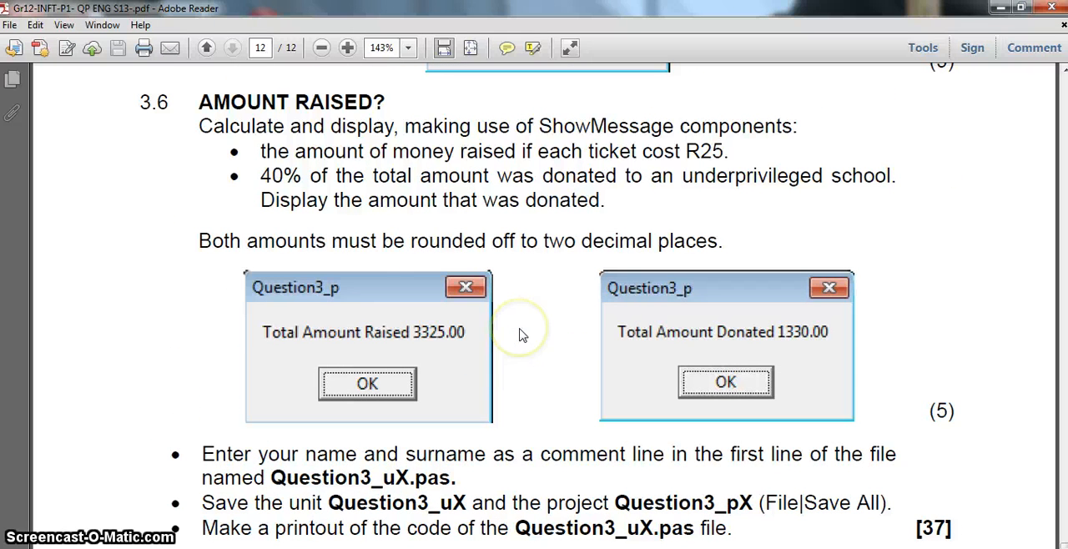
{"action": "mouse_move", "coordinate": [717, 150]}
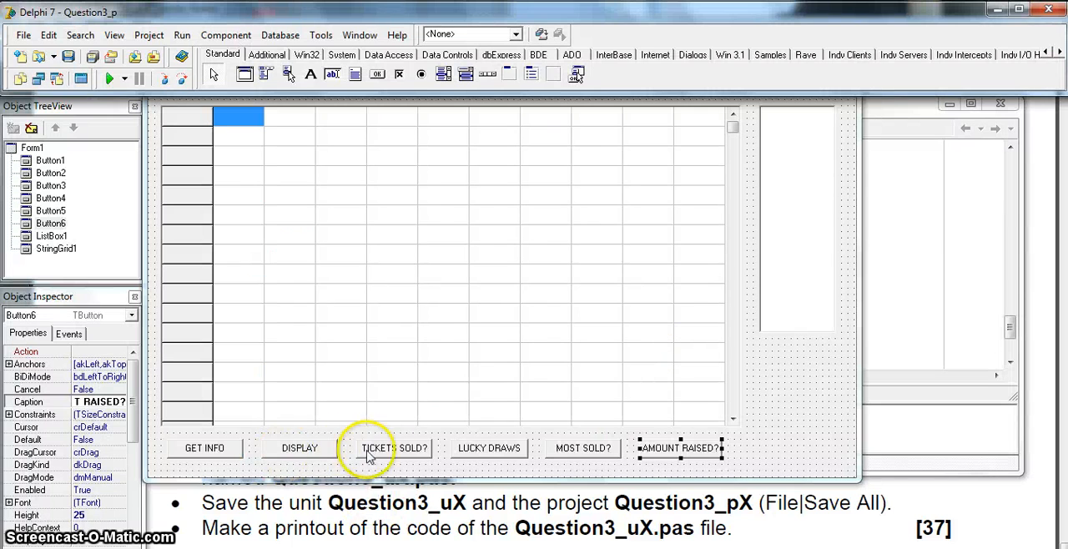
Step: Remove ticketCount from Button3Click's local var line, leaving only irow and icol
{"action": "double_click", "coordinate": [374, 447]}
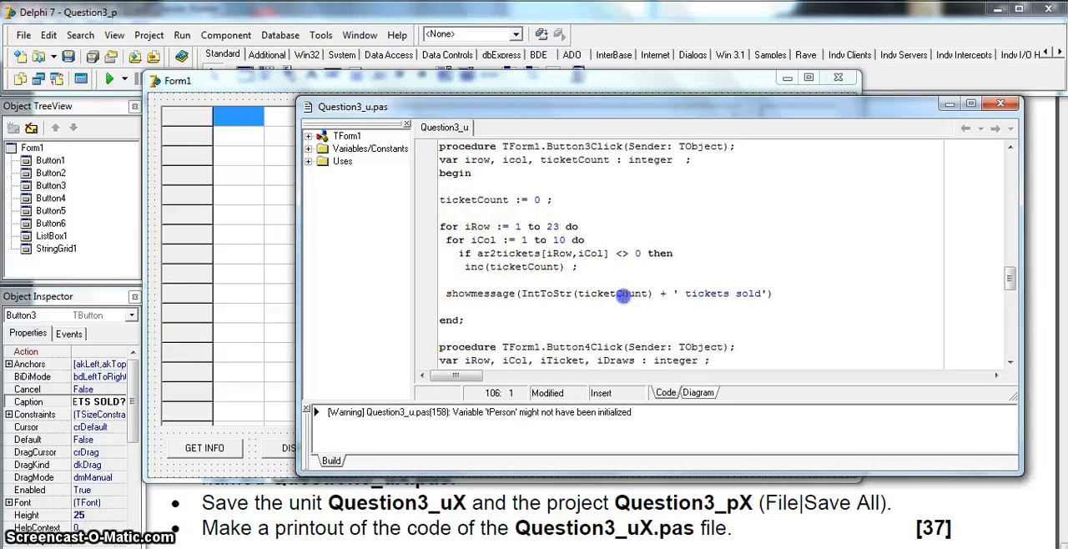
{"action": "double_click", "coordinate": [474, 200]}
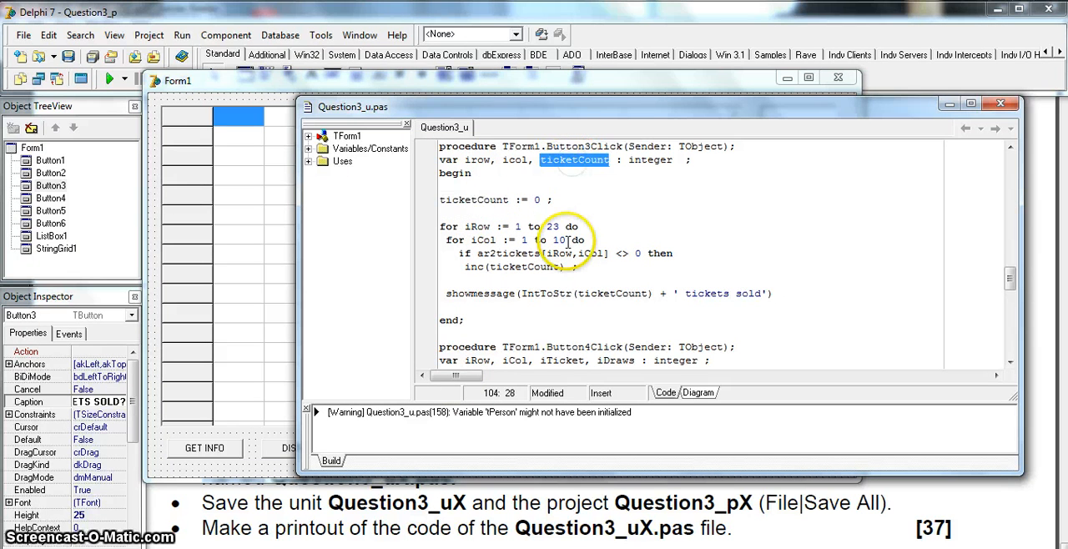
{"action": "left_click", "coordinate": [614, 160]}
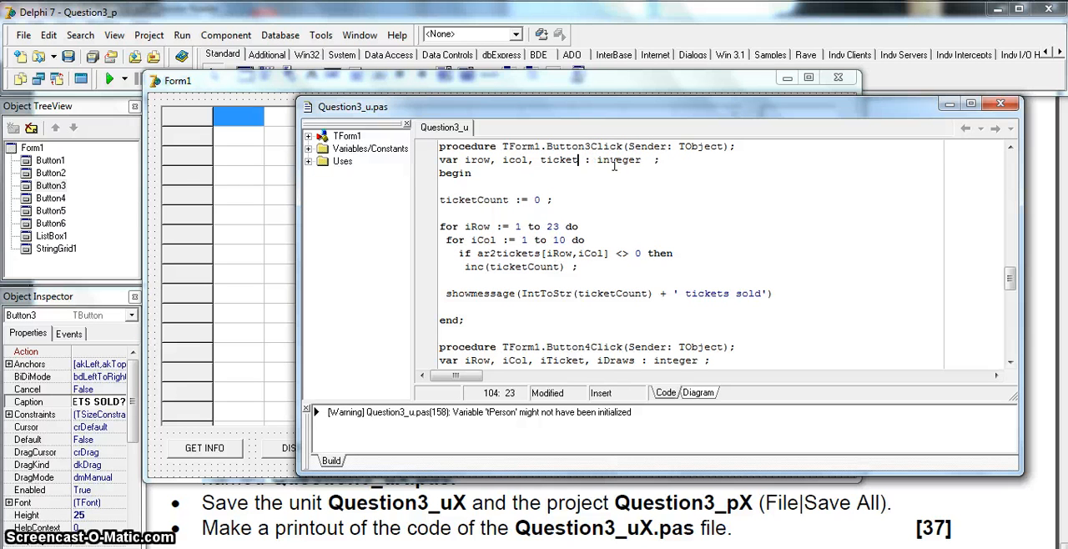
{"action": "key", "text": "BackSpace"}
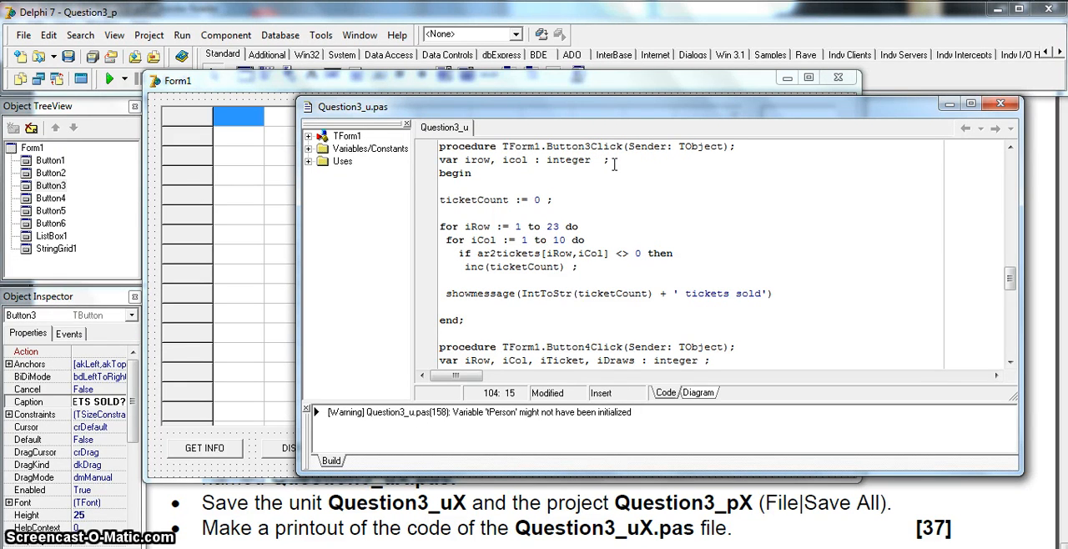
Step: Declare 'ticketCount : integer ;' as a global variable beneath arTickets and return to the form
{"action": "scroll", "scroll_direction": "up", "scroll_amount": 3}
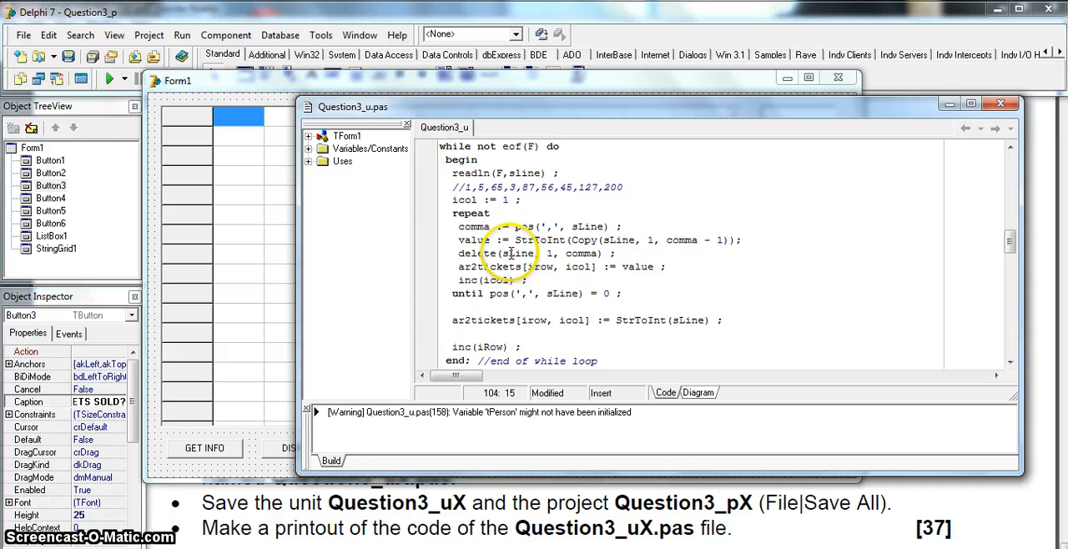
{"action": "scroll", "scroll_direction": "up", "scroll_amount": 3}
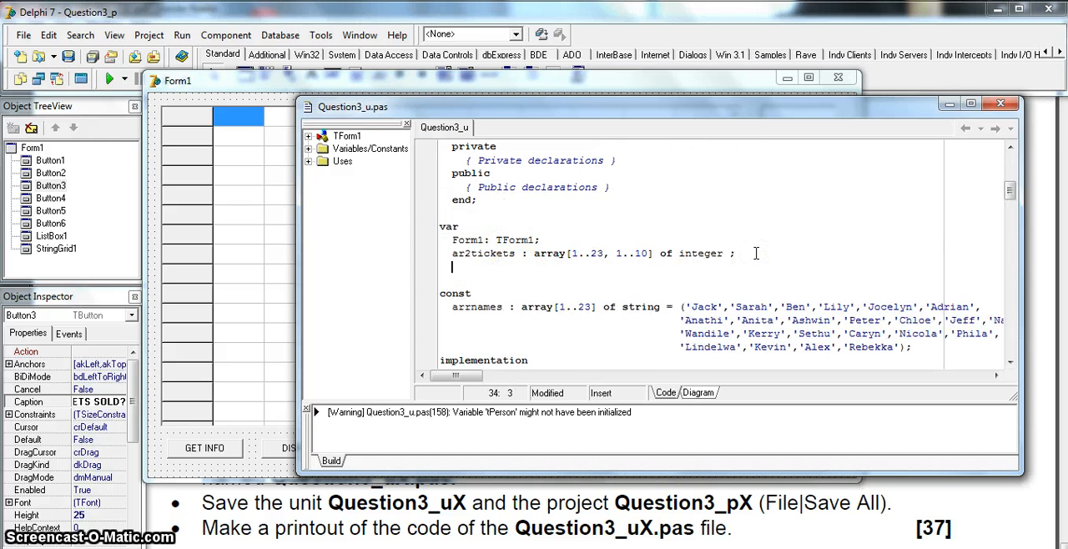
{"action": "type", "text": "ticketC"}
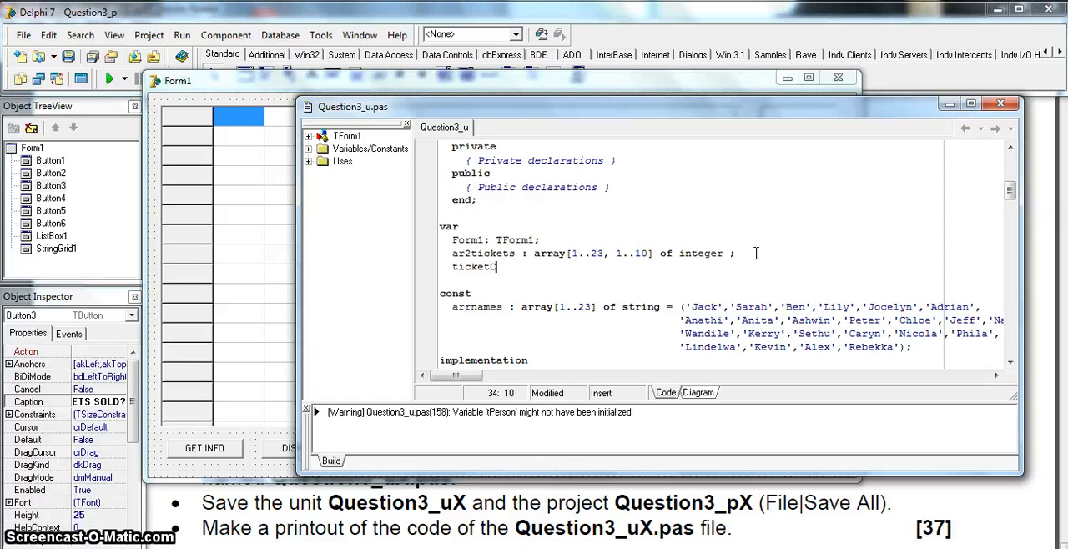
{"action": "type", "text": "ount :"}
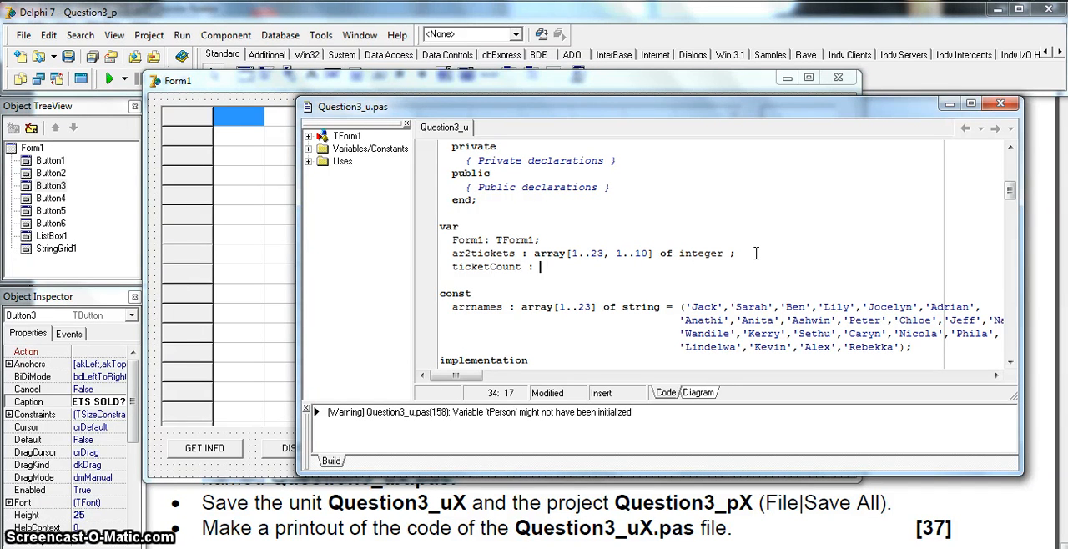
{"action": "type", "text": "integer ;"}
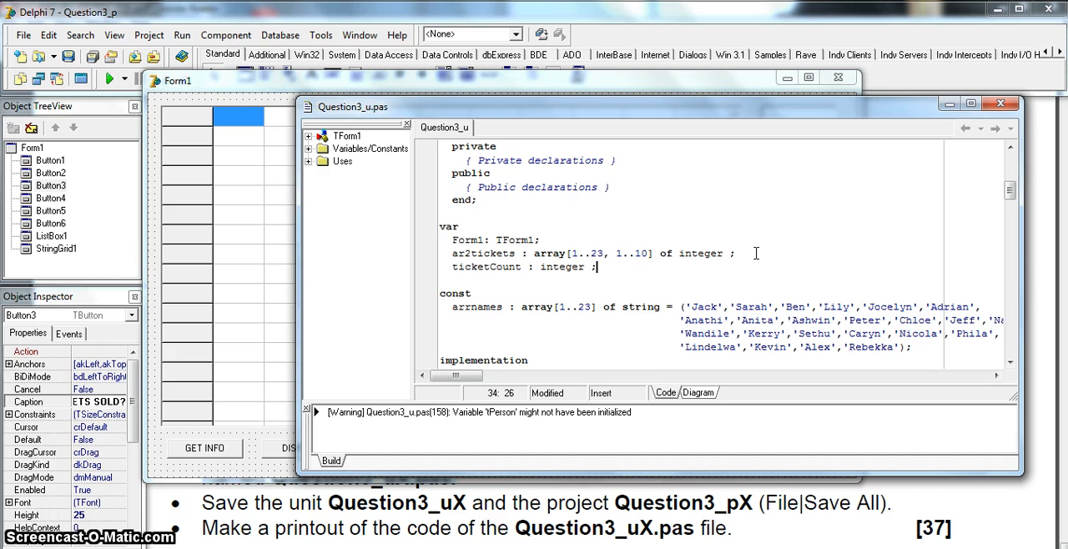
{"action": "mouse_move", "coordinate": [564, 314]}
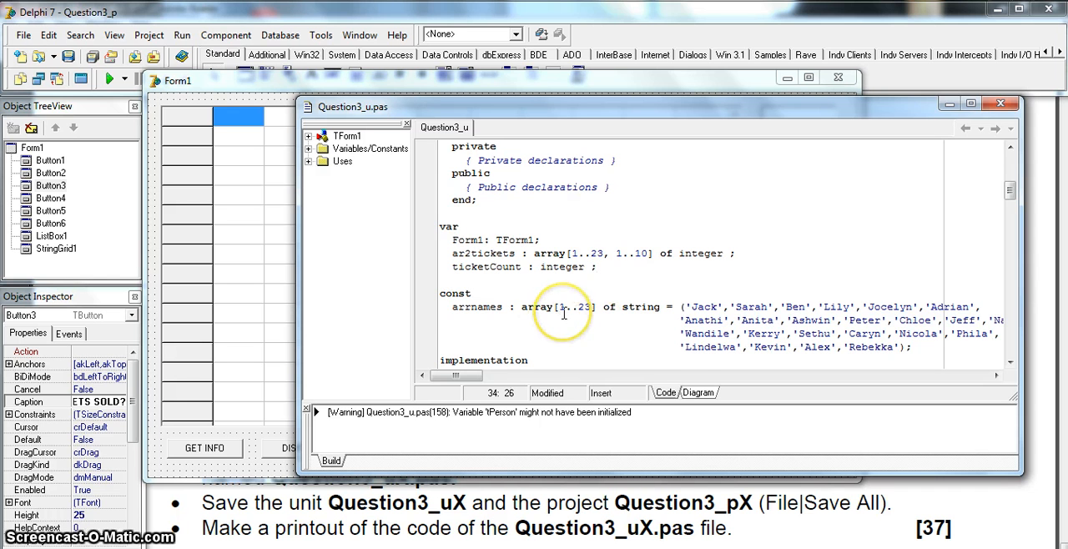
{"action": "scroll", "scroll_direction": "down", "scroll_amount": 3}
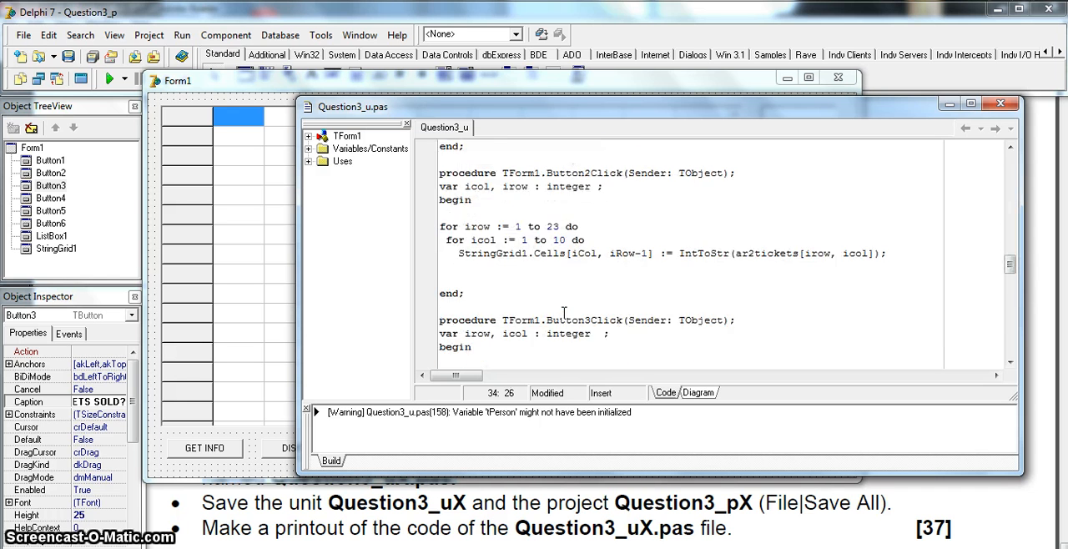
{"action": "scroll", "scroll_direction": "down", "scroll_amount": 3}
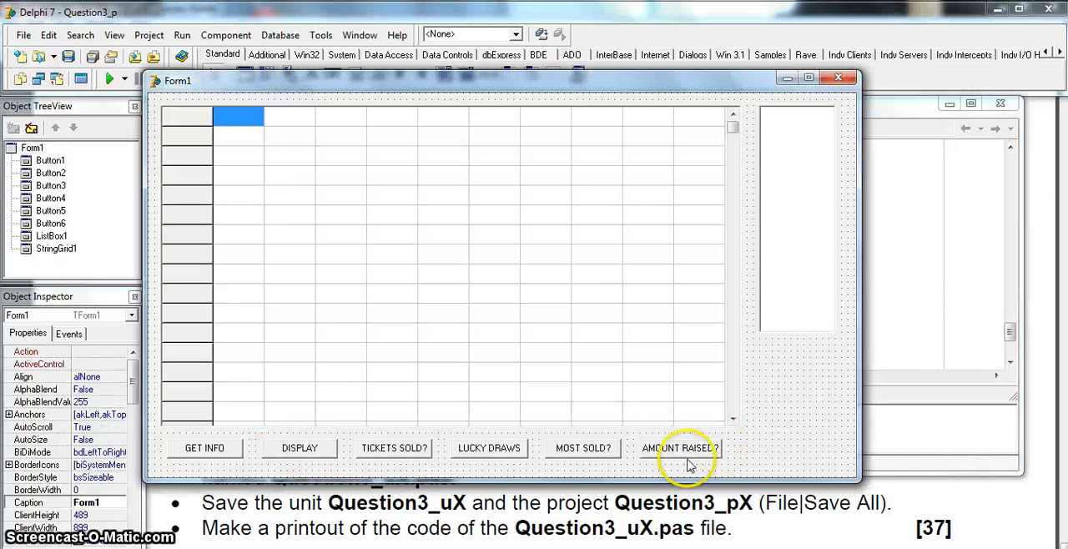
Step: Give Button6Click a local declaration 'var money : real;'
{"action": "double_click", "coordinate": [681, 447]}
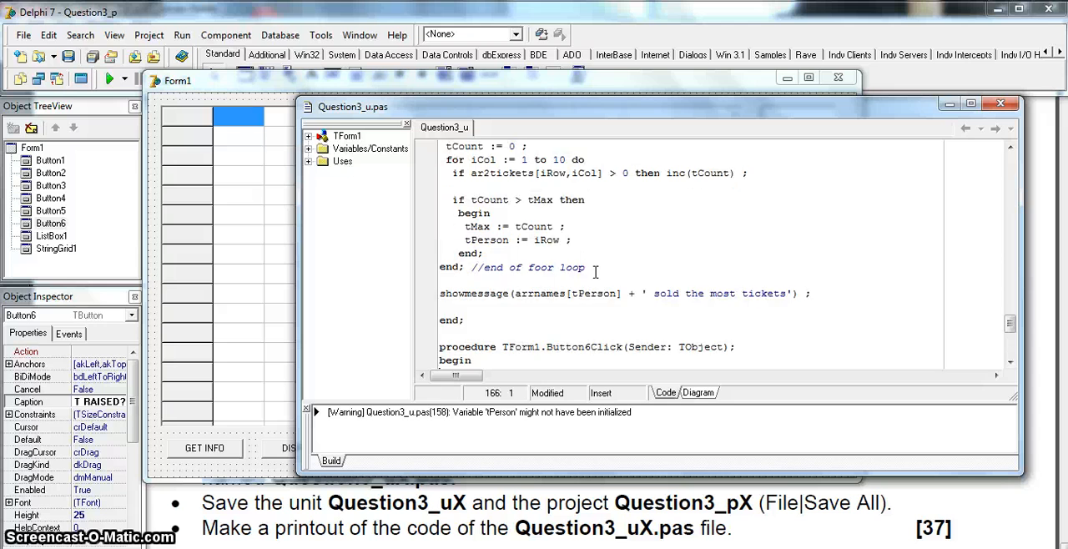
{"action": "scroll", "scroll_direction": "down", "scroll_amount": 3}
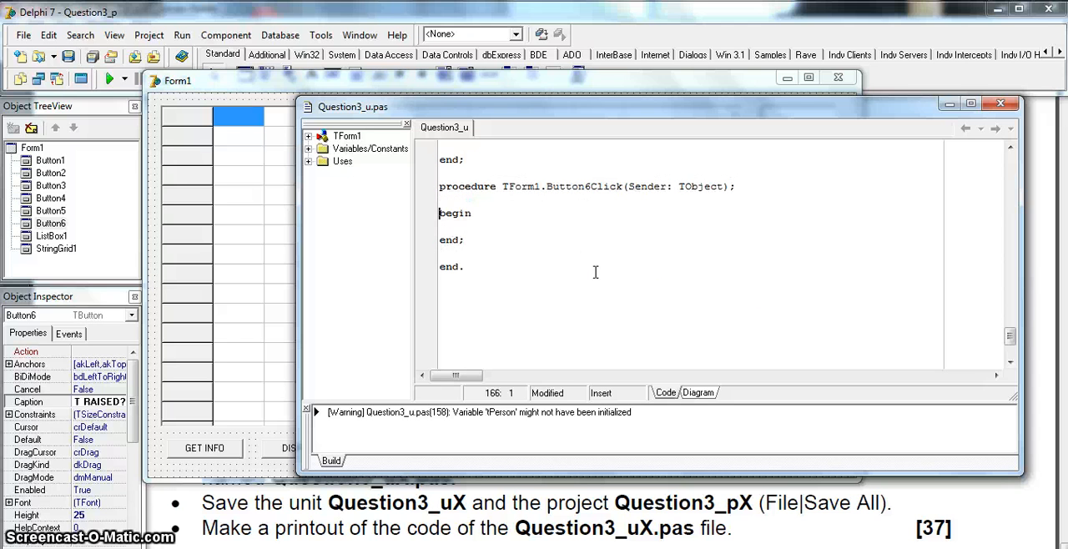
{"action": "type", "text": "va"}
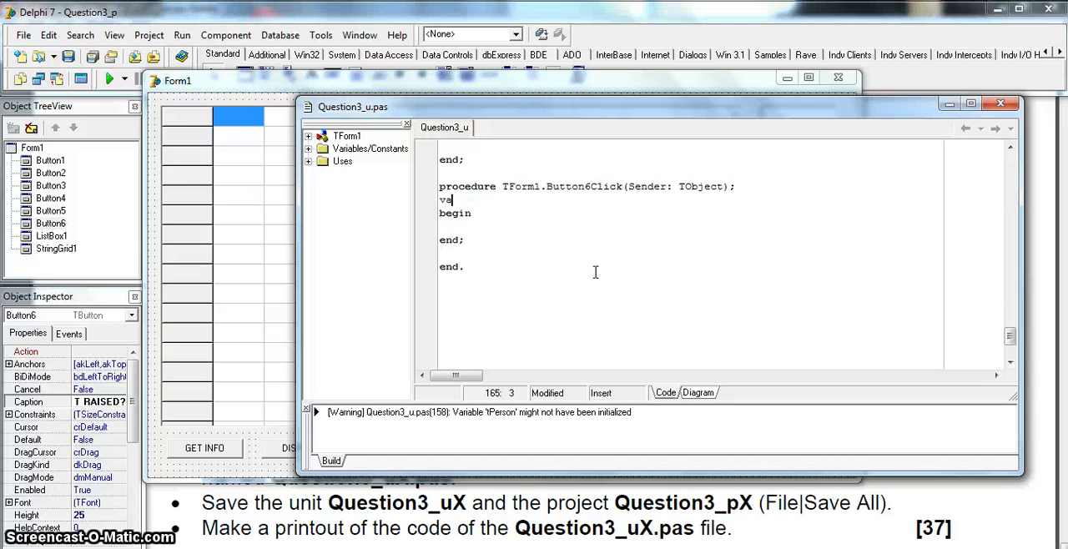
{"action": "type", "text": "r"}
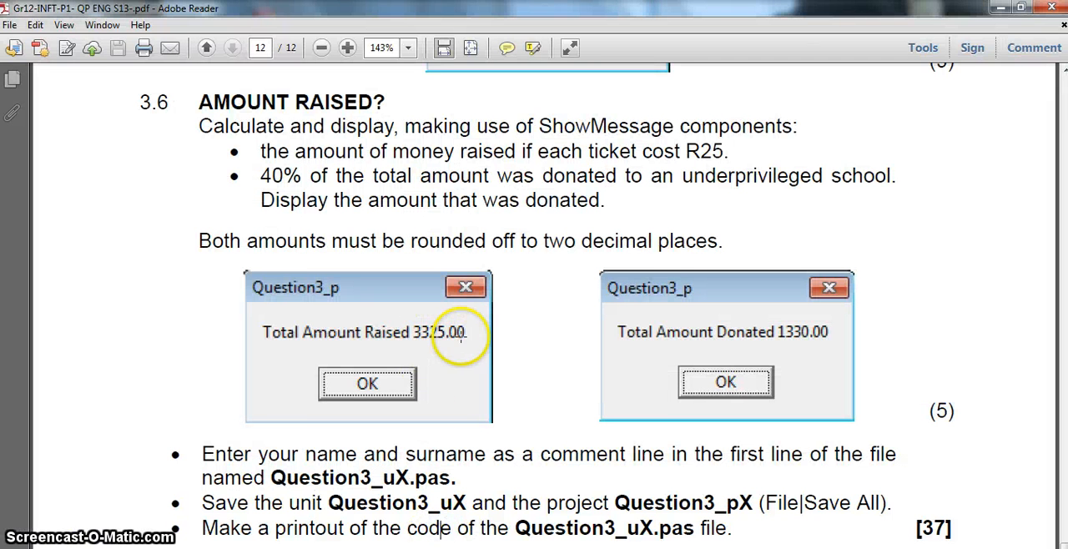
{"action": "mouse_move", "coordinate": [443, 164]}
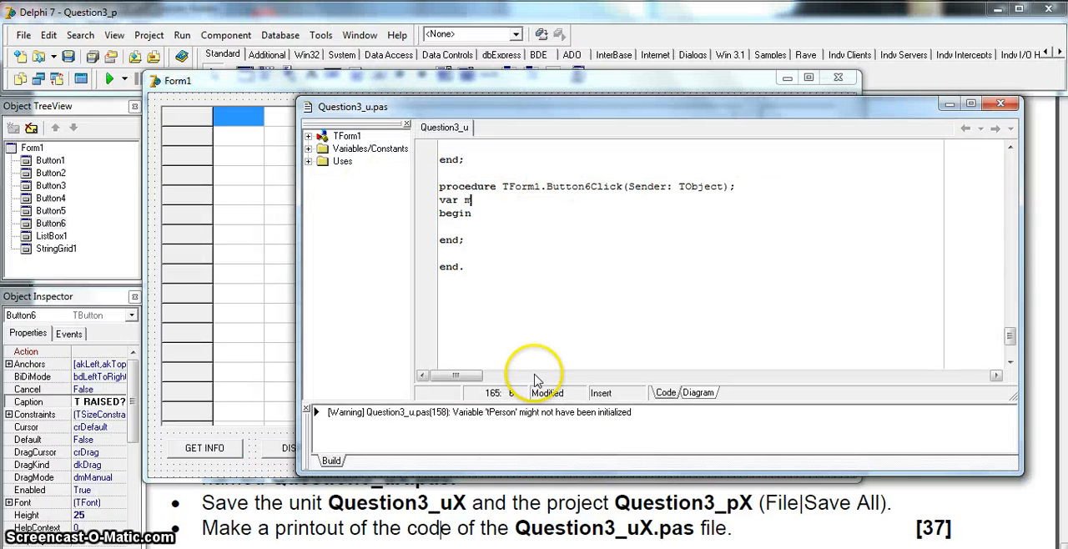
{"action": "type", "text": "oney : real ;"}
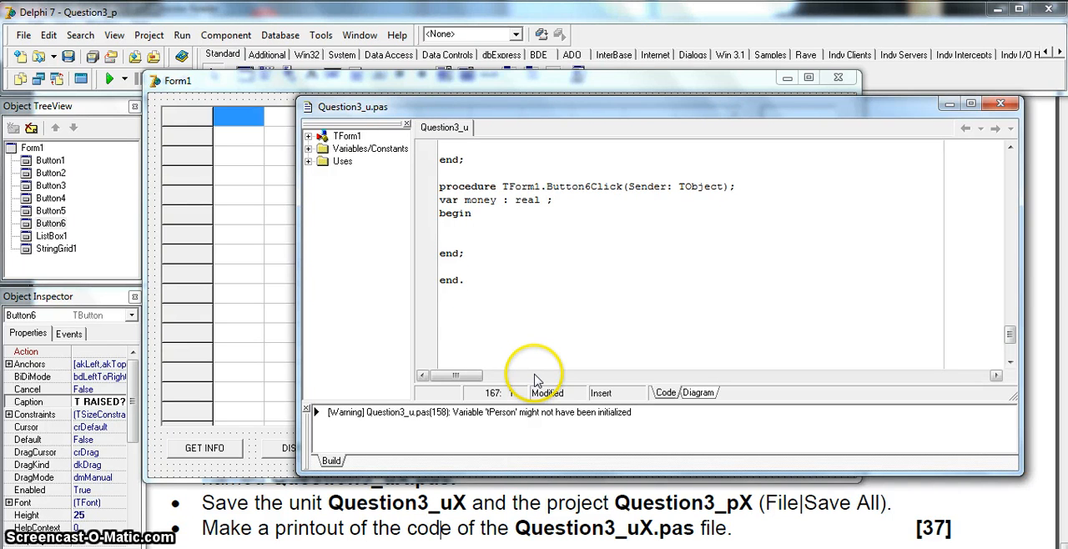
Step: Assign money := ticketCount * 25 ; and begin a showmessage line
{"action": "type", "text": "money :="}
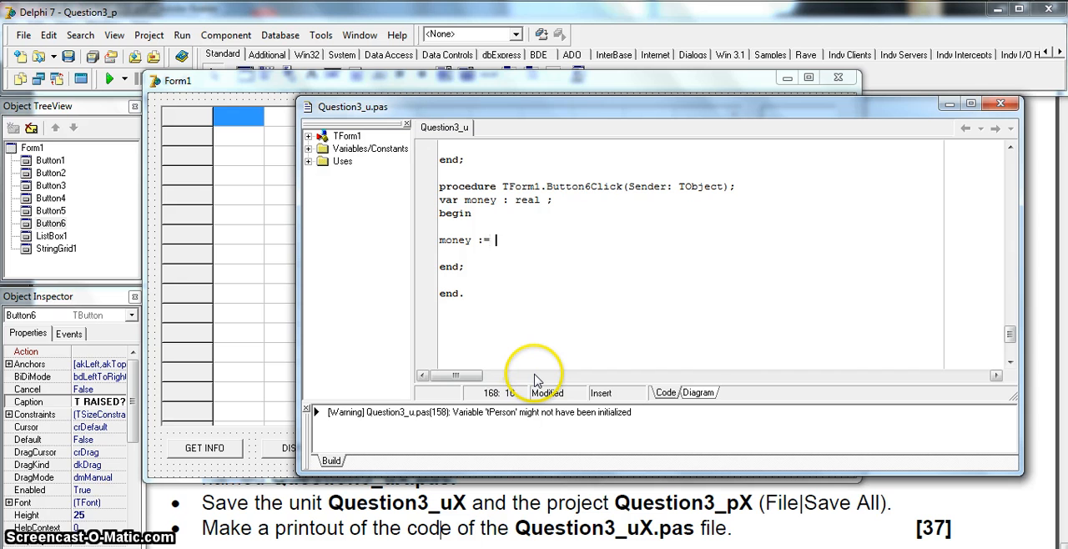
{"action": "type", "text": "ticketCount *"}
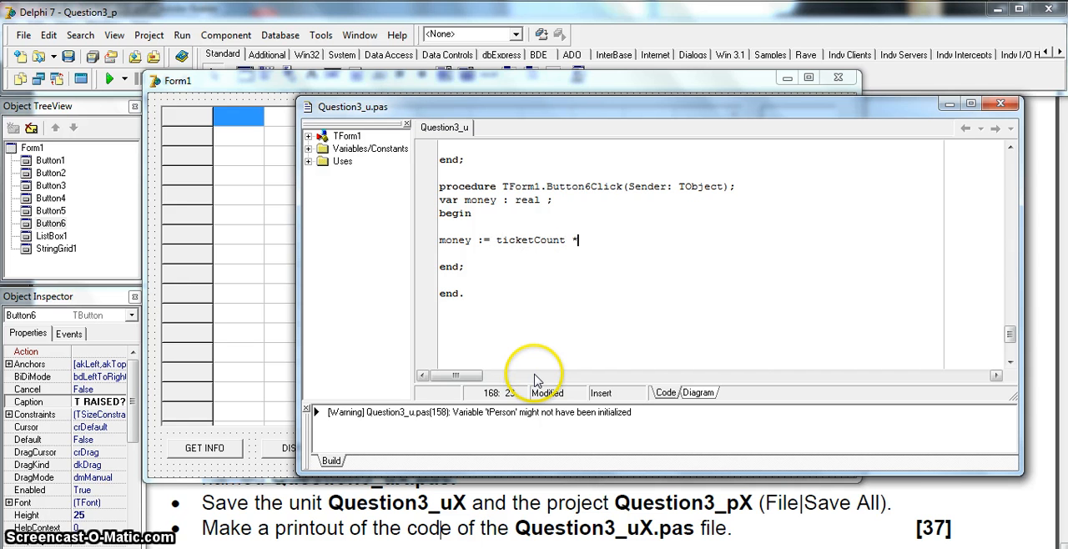
{"action": "type", "text": "25 ;"}
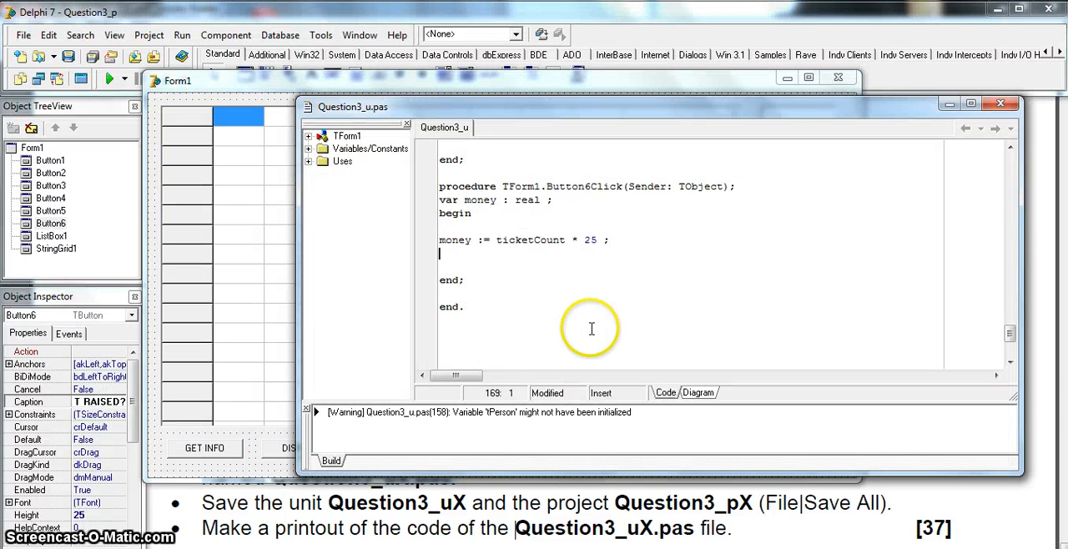
{"action": "type", "text": "showmessage"}
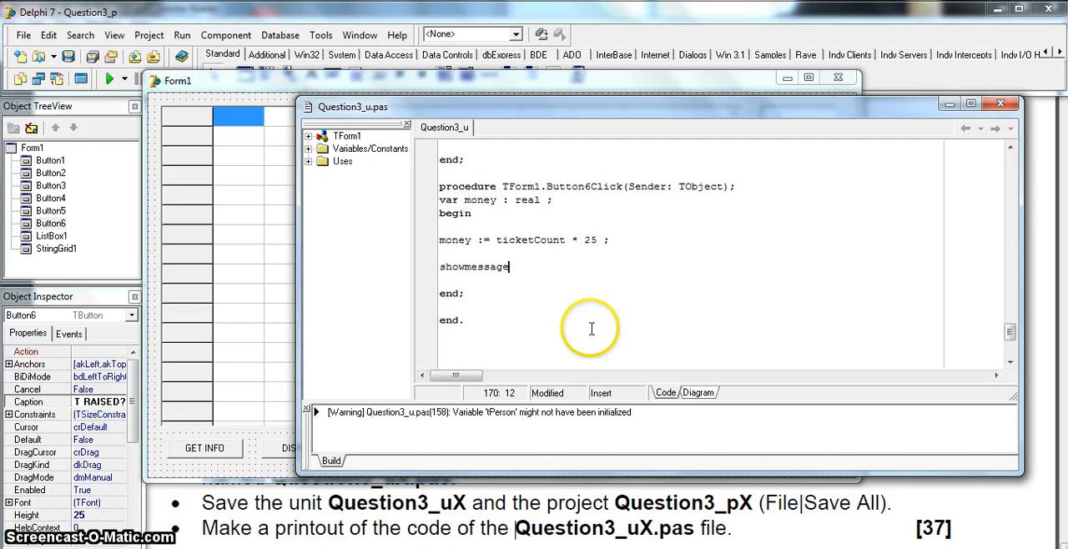
Step: Write showmessage('Total Amount Raised ' + money) as a first draft of the output
{"action": "type", "text": "('')"}
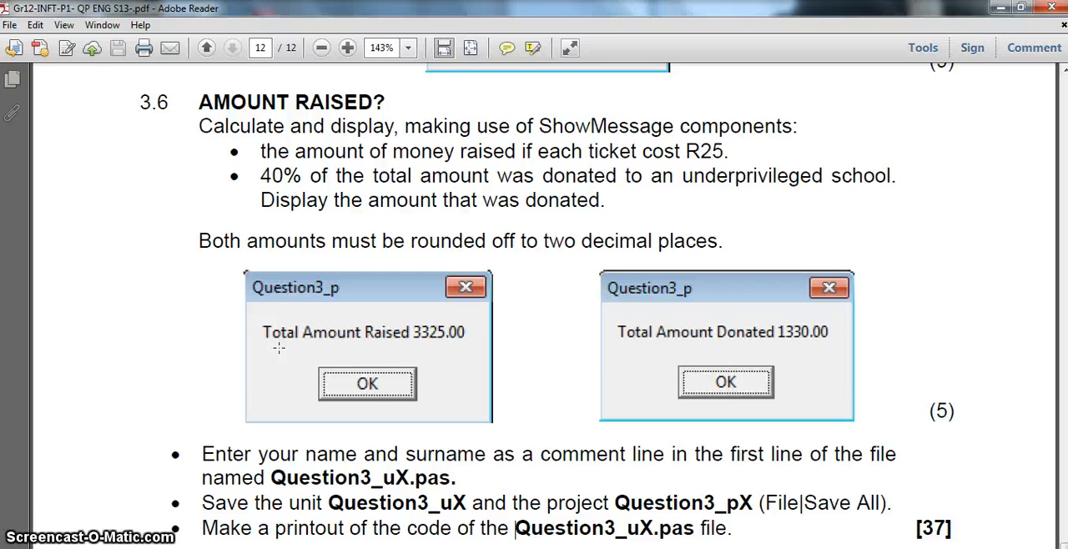
{"action": "mouse_move", "coordinate": [601, 369]}
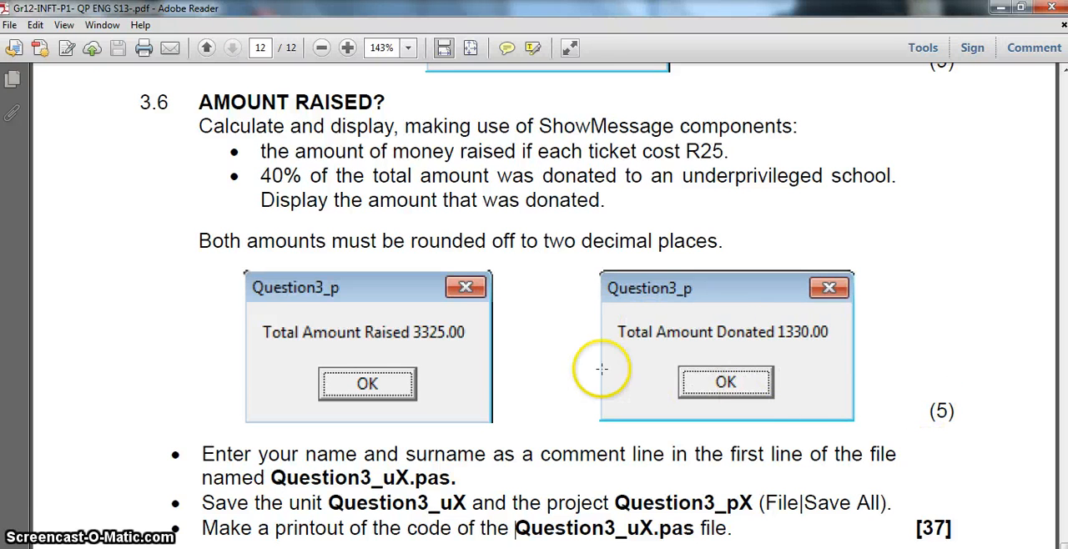
{"action": "mouse_move", "coordinate": [300, 337]}
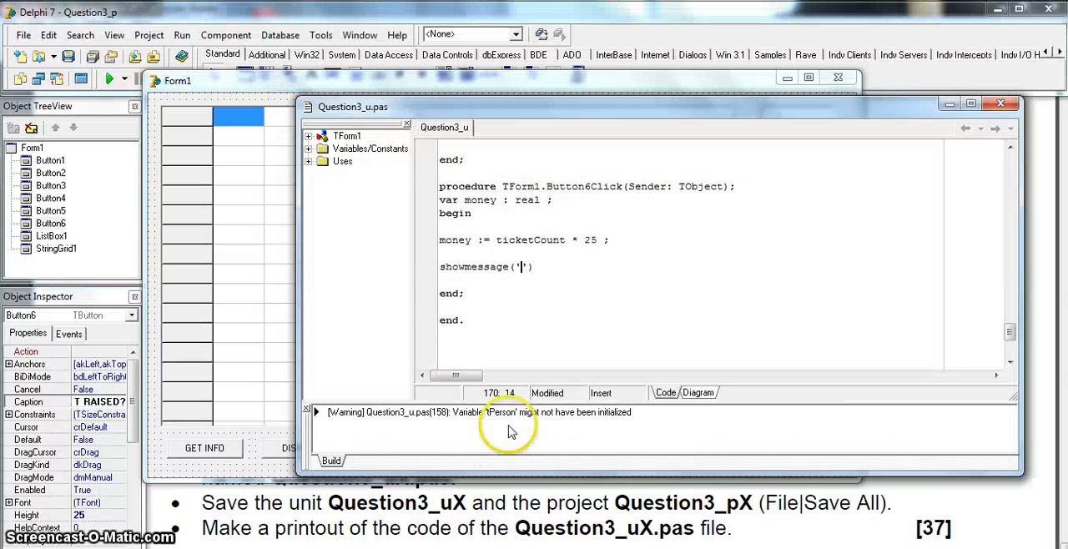
{"action": "type", "text": "Total Amount ="}
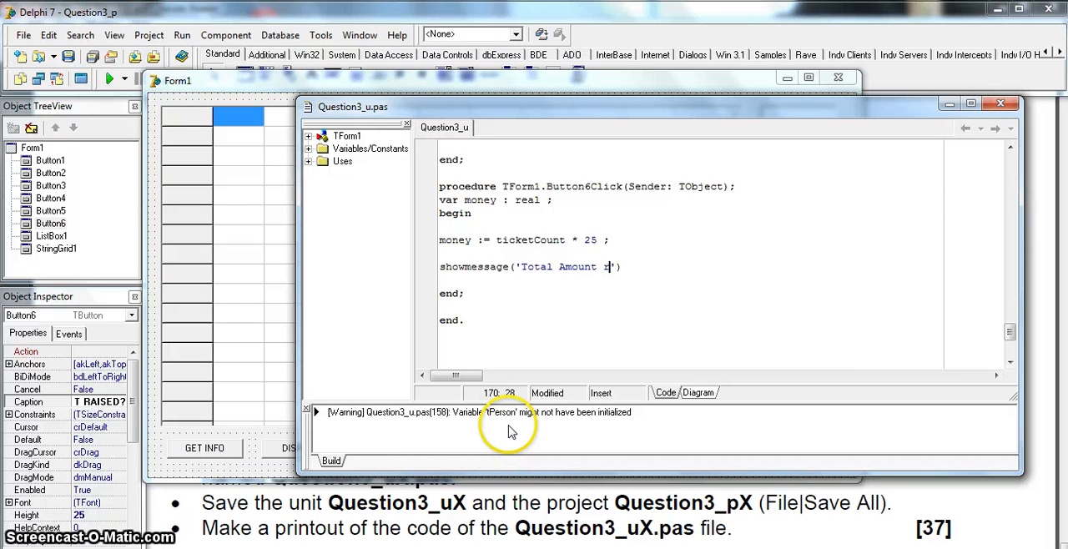
{"action": "type", "text": "aised"}
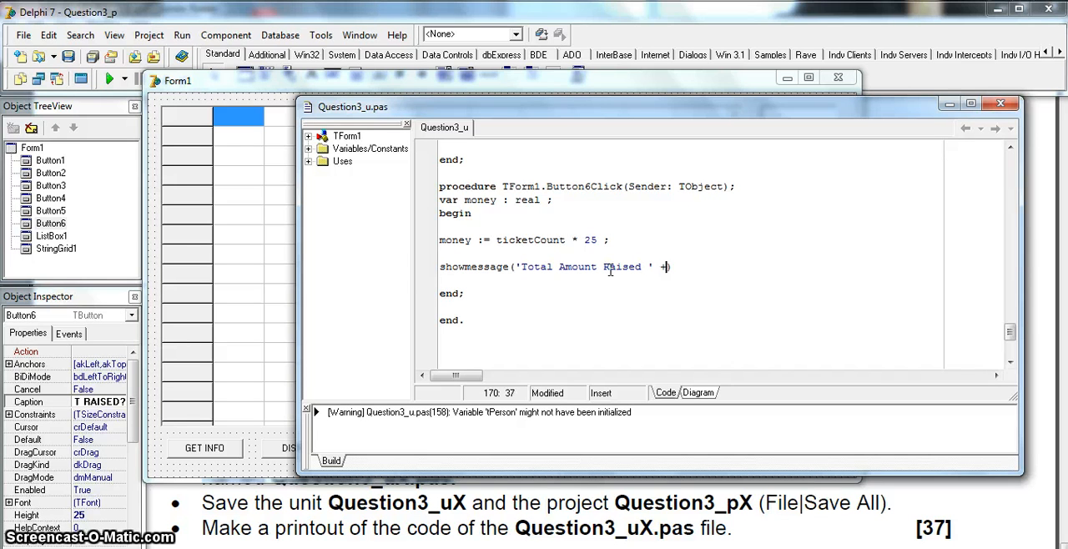
{"action": "type", "text": "money)"}
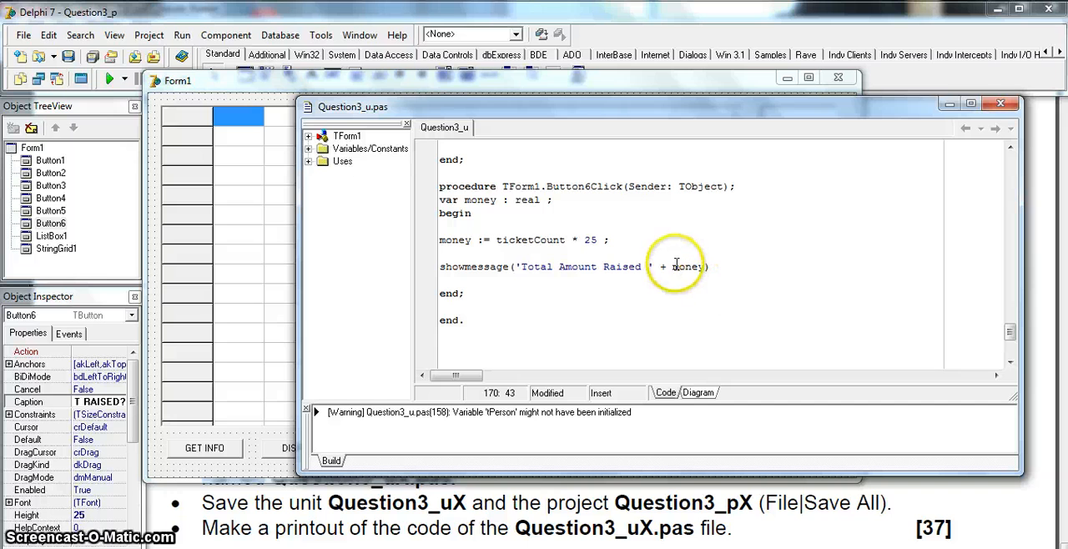
{"action": "mouse_move", "coordinate": [687, 267]}
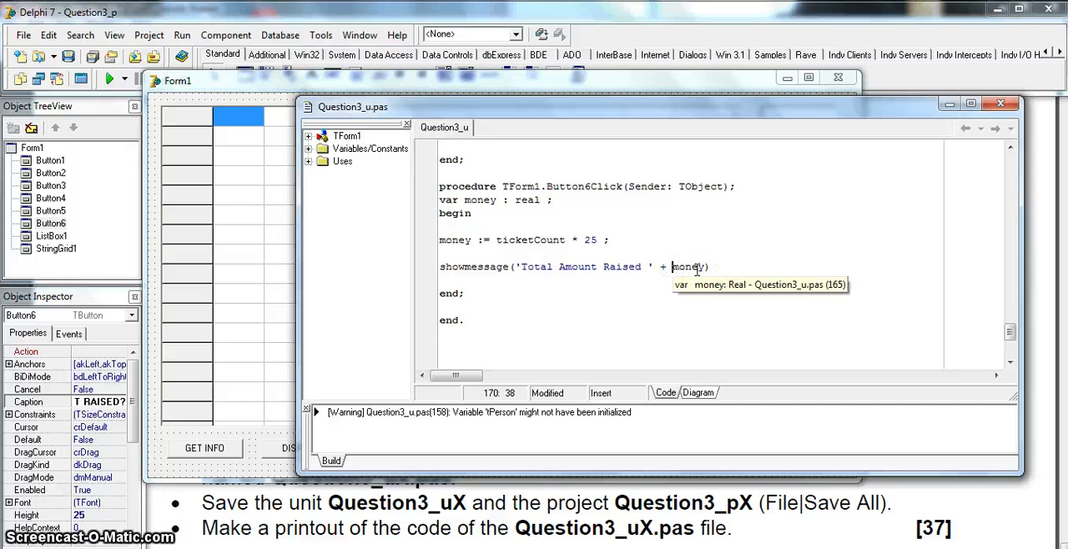
Step: Wrap money in floattostrf(money, ffFixed, 8, 2) and end the line with a semicolon
{"action": "type", "text": "floattostr("}
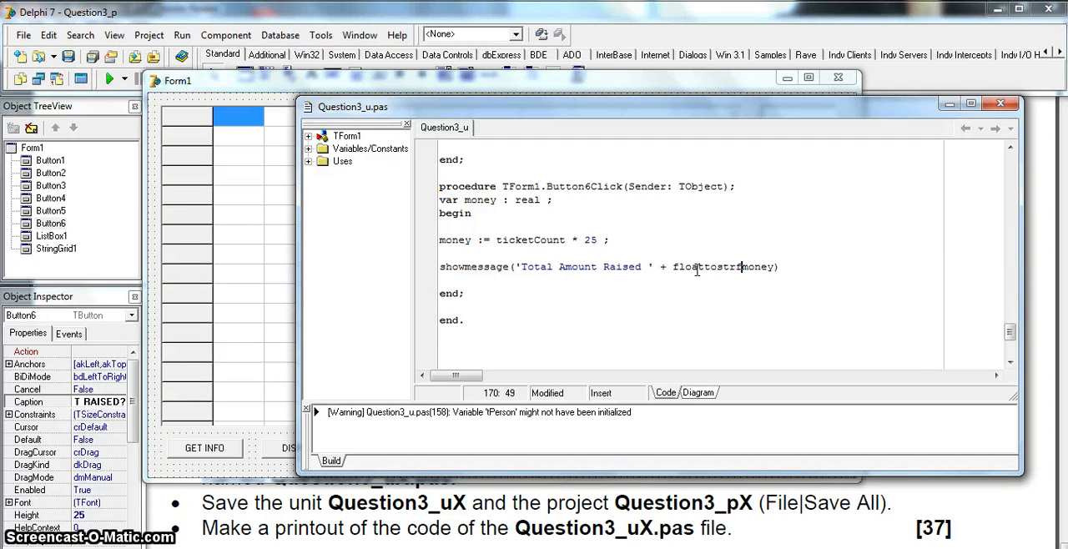
{"action": "type", "text": "("}
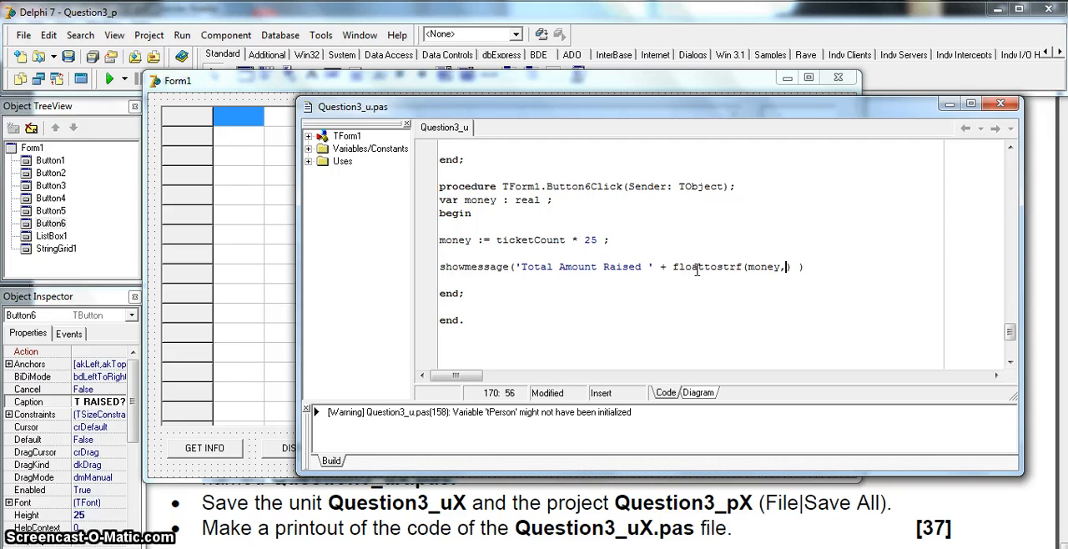
{"action": "type", "text": "ff"}
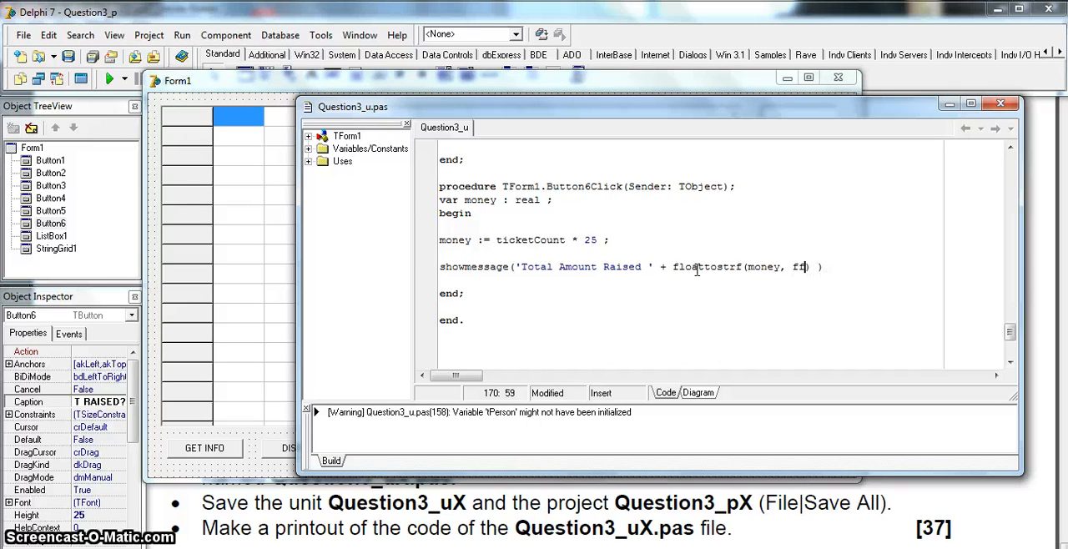
{"action": "type", "text": "ff"}
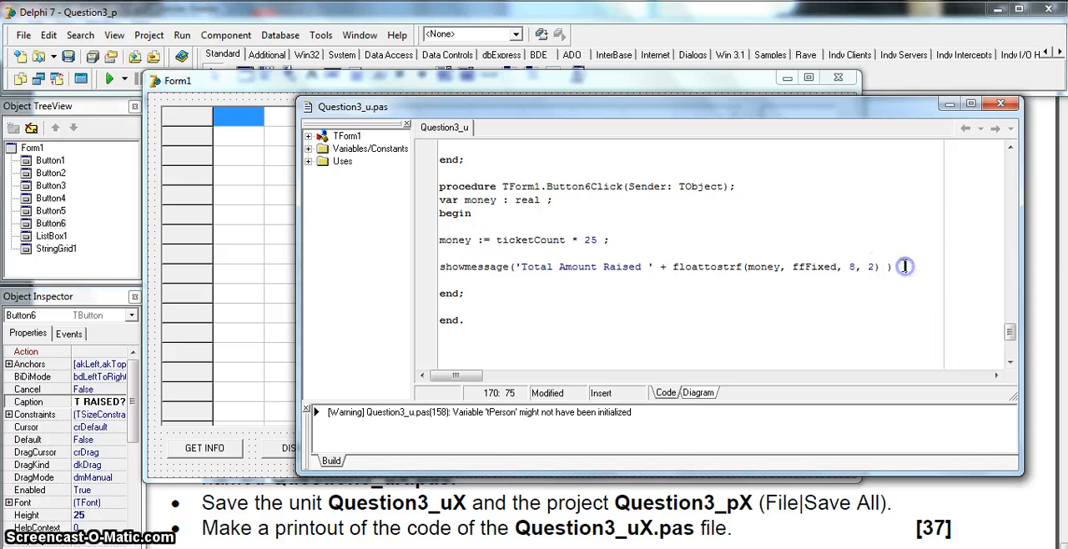
{"action": "type", "text": ";"}
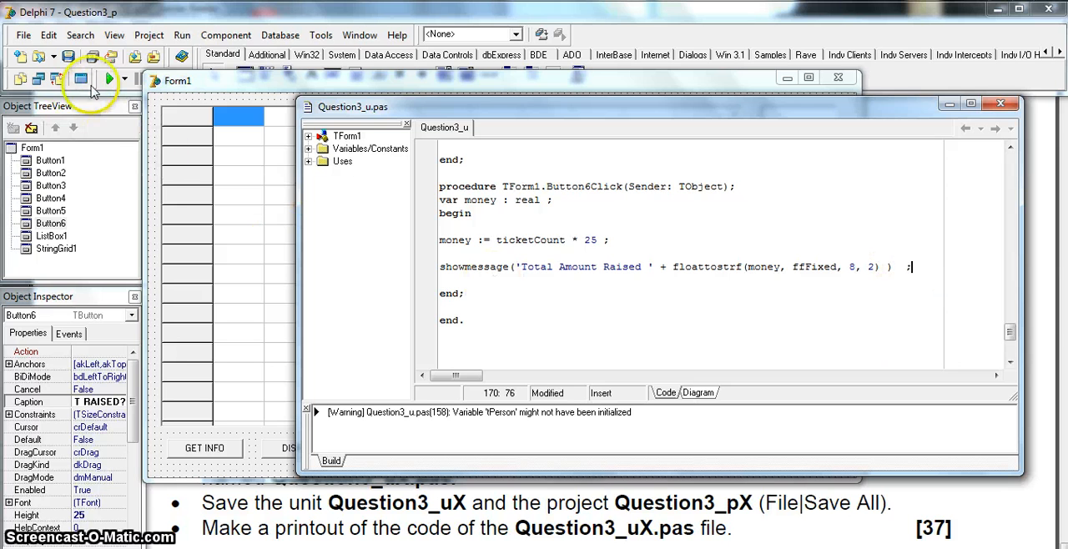
{"action": "mouse_move", "coordinate": [191, 204]}
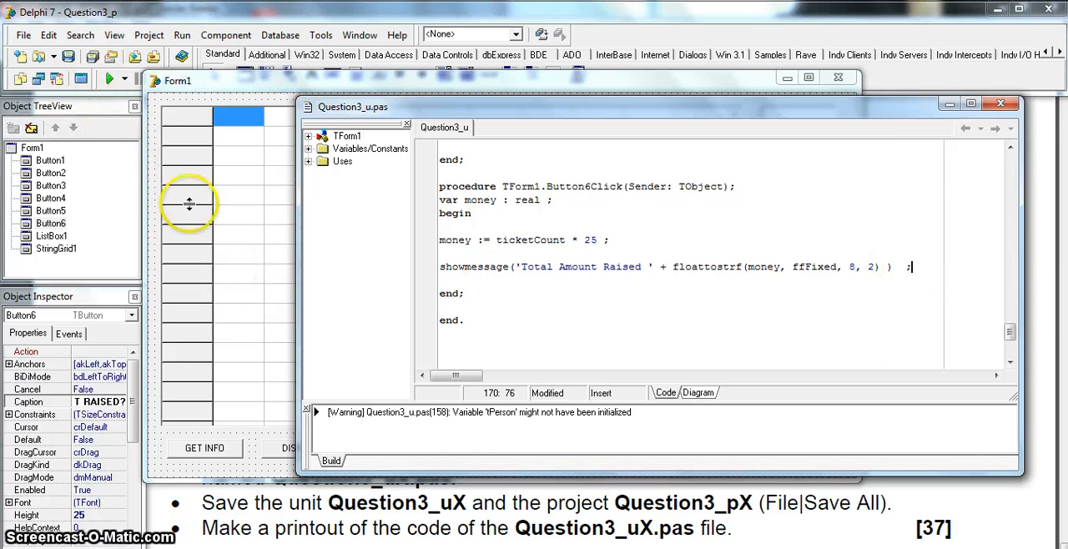
Step: Run the program, load the ticket data and check the Total Amount Raised message
{"action": "left_click", "coordinate": [111, 76]}
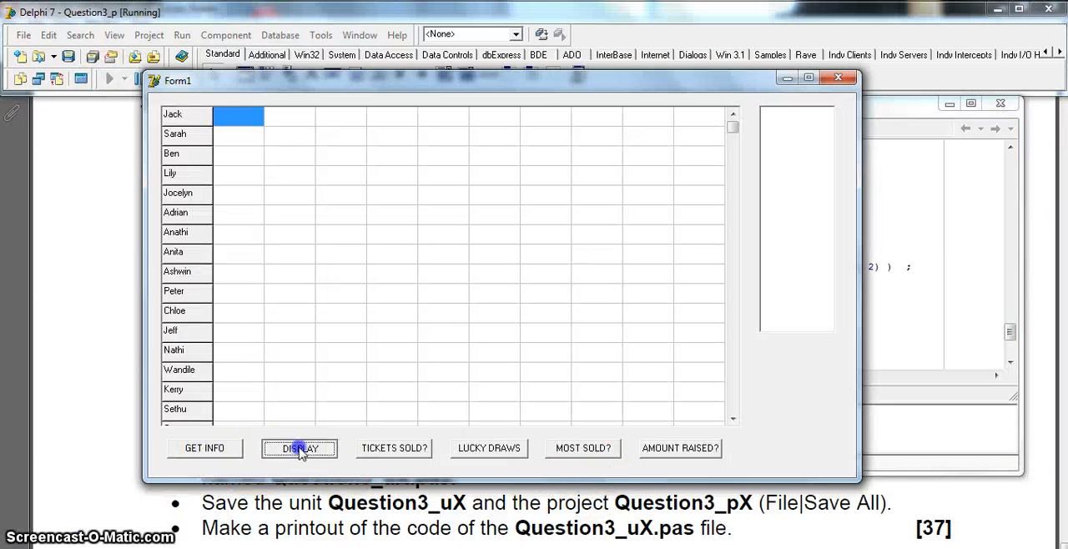
{"action": "left_click", "coordinate": [681, 447]}
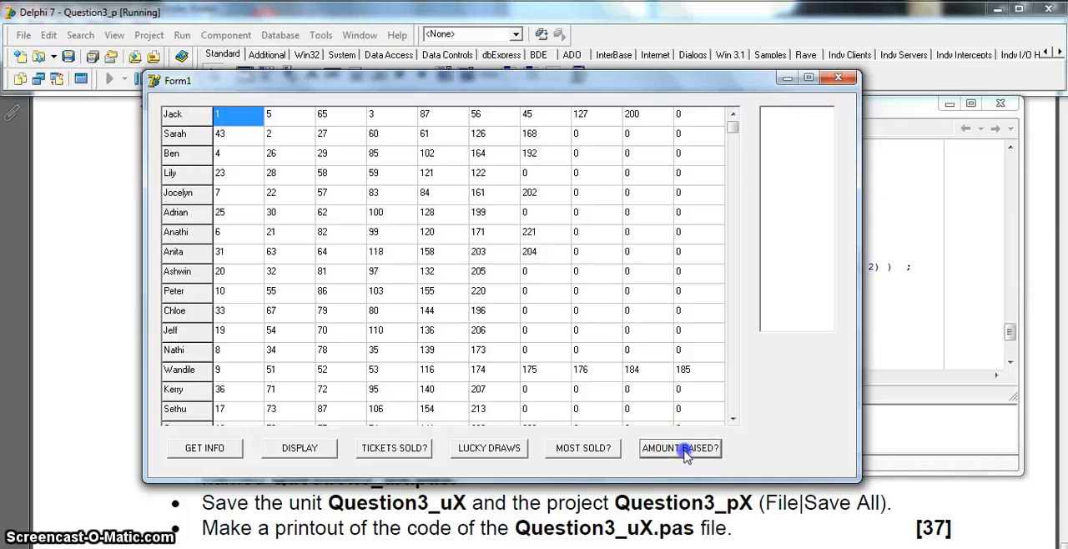
{"action": "left_click", "coordinate": [679, 447]}
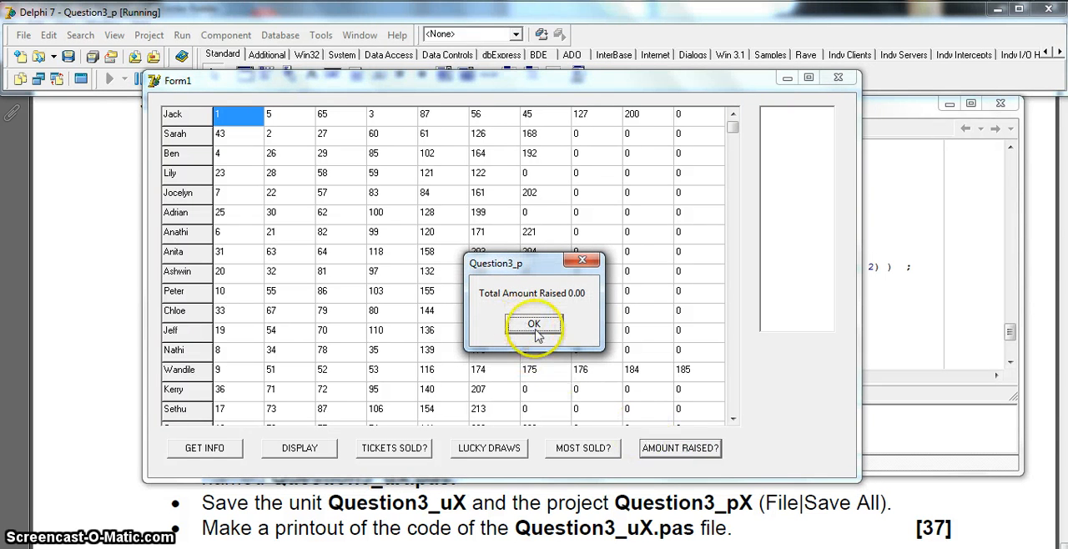
{"action": "left_click", "coordinate": [534, 324]}
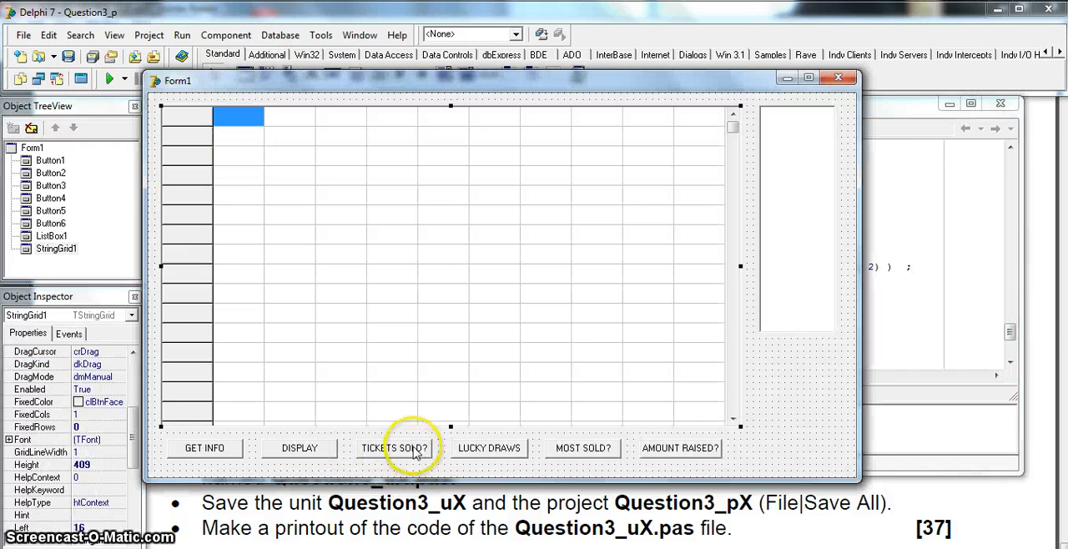
{"action": "mouse_move", "coordinate": [939, 306]}
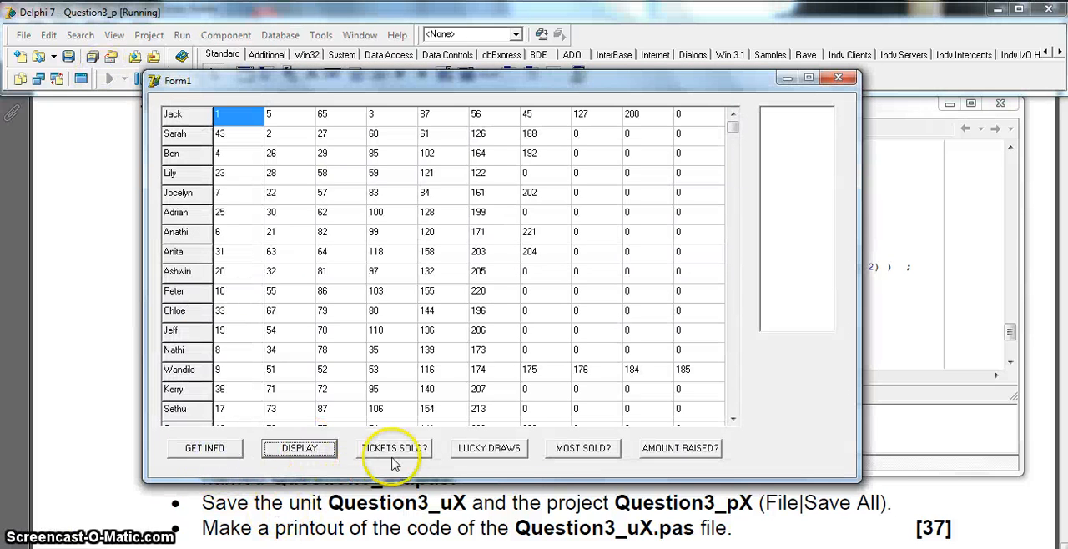
Step: Confirm Tickets Sold reports 156 and Amount Raised then shows 3900.00
{"action": "left_click", "coordinate": [393, 447]}
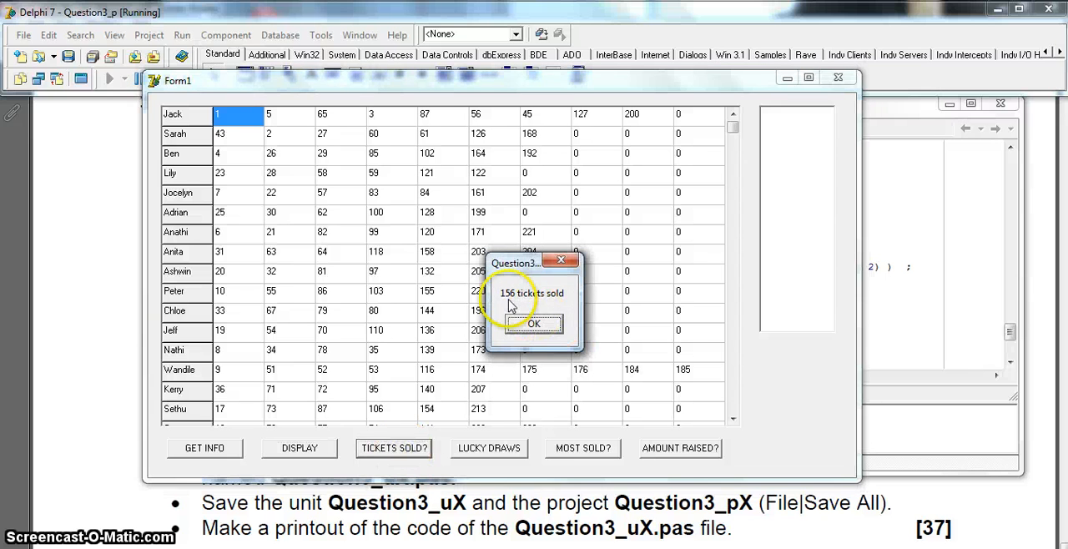
{"action": "left_click", "coordinate": [534, 323]}
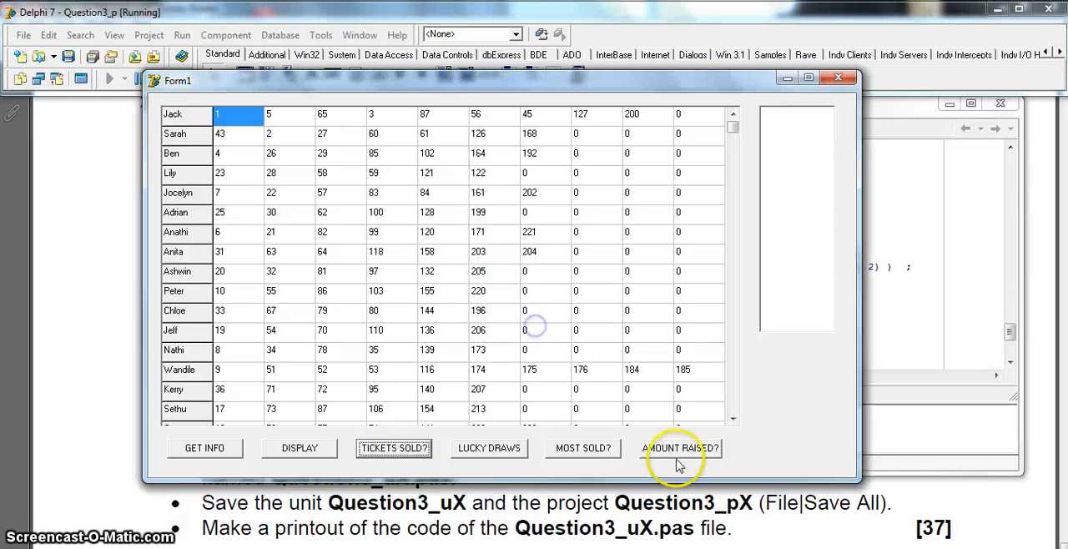
{"action": "left_click", "coordinate": [681, 447]}
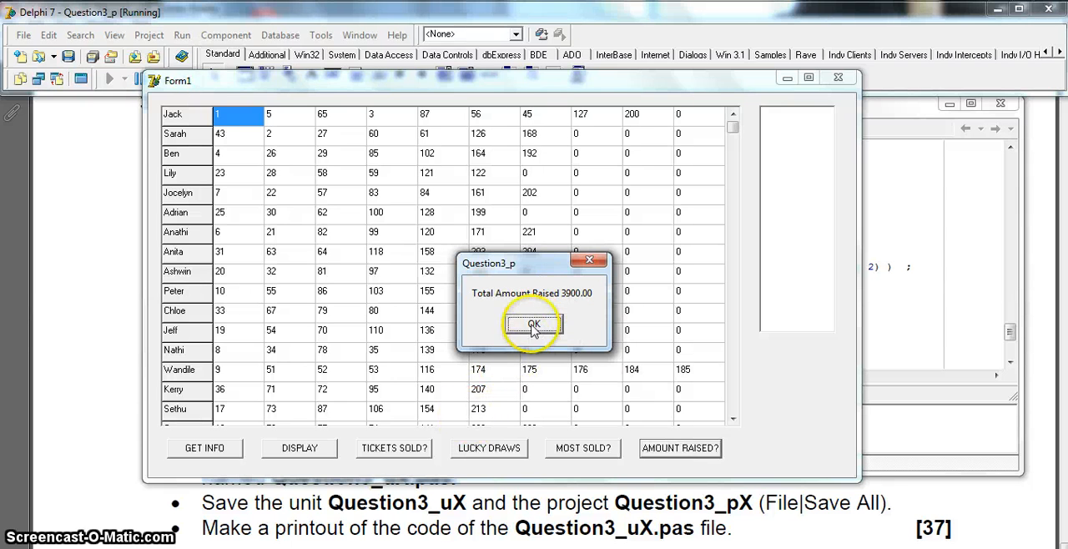
{"action": "left_click", "coordinate": [534, 324]}
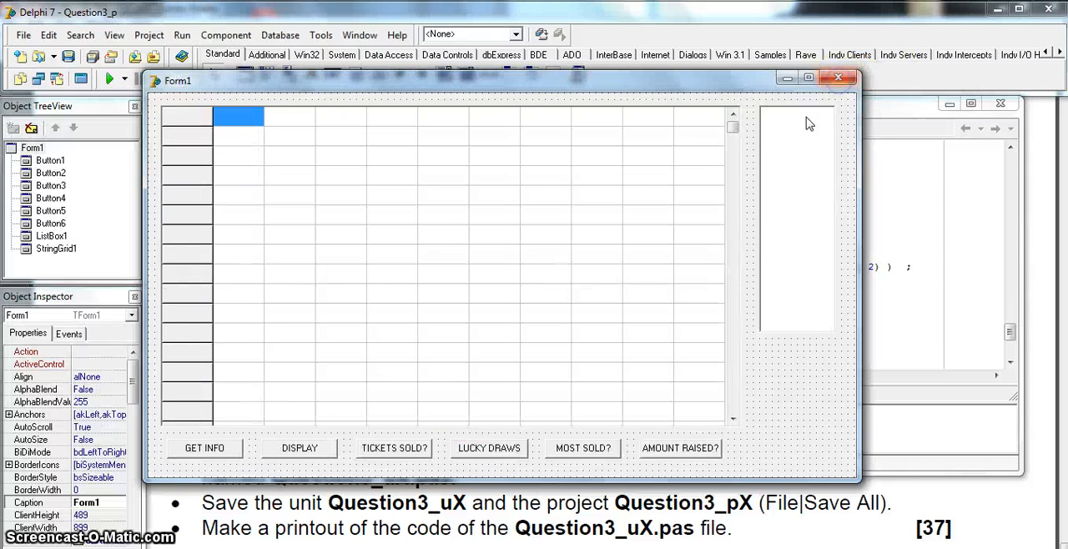
{"action": "mouse_move", "coordinate": [721, 200]}
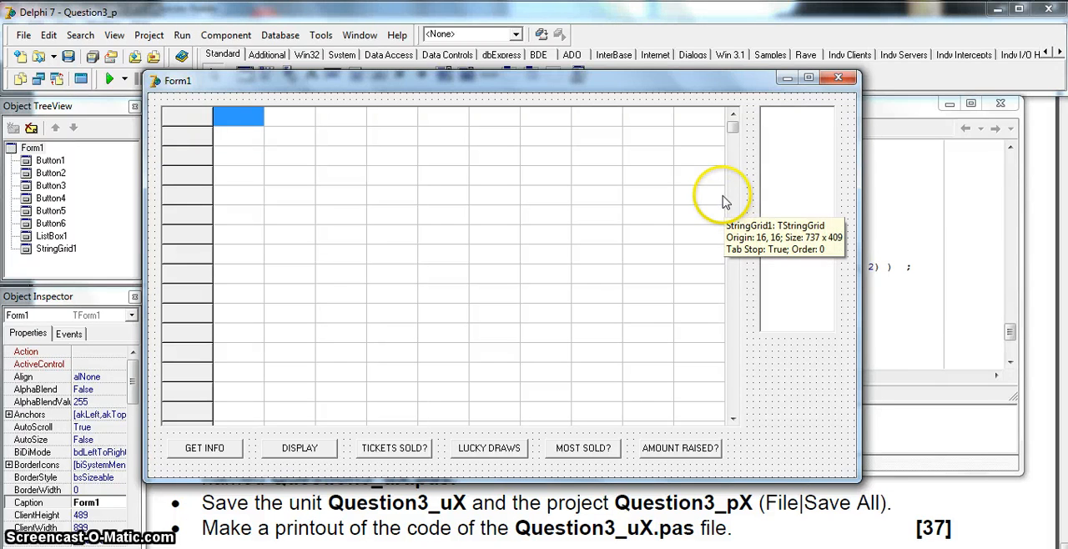
{"action": "mouse_move", "coordinate": [883, 317]}
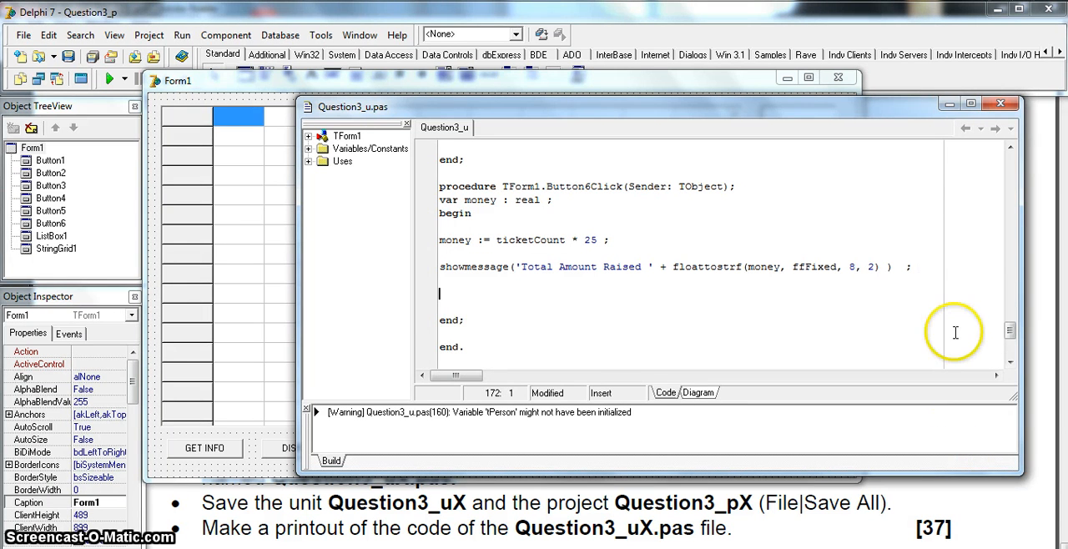
{"action": "mouse_move", "coordinate": [682, 268]}
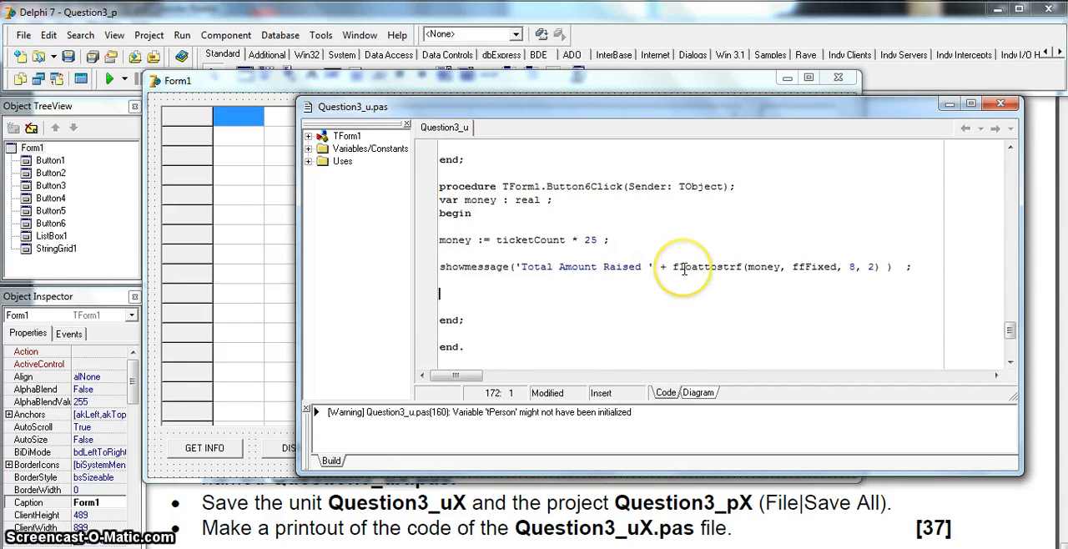
{"action": "mouse_move", "coordinate": [685, 267]}
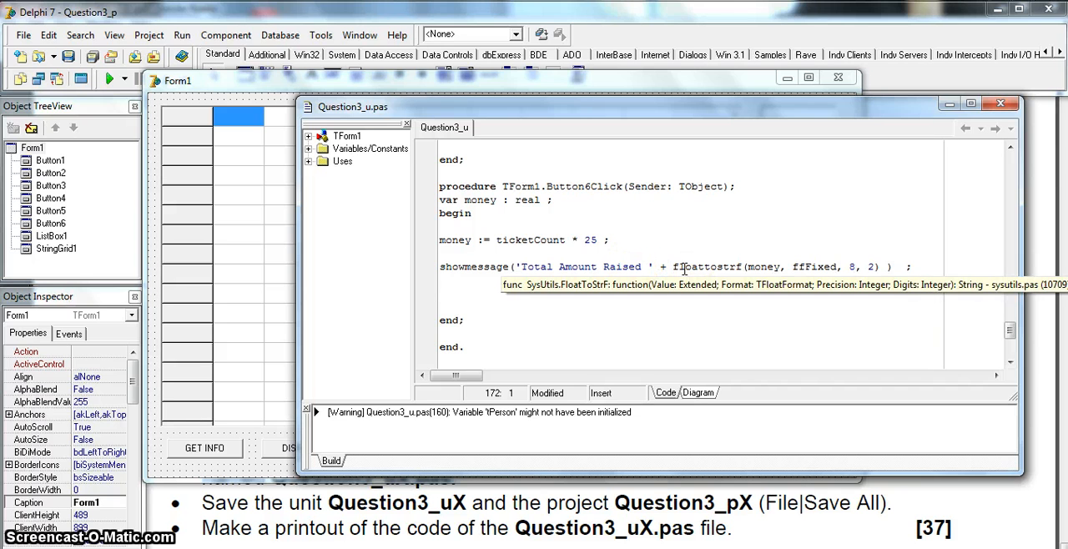
{"action": "mouse_move", "coordinate": [458, 279]}
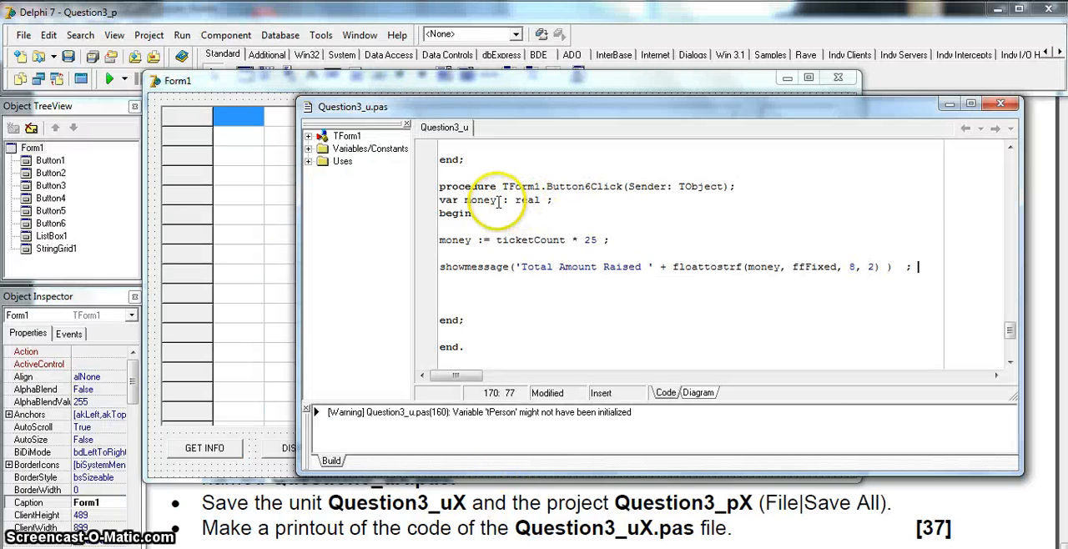
Step: Add donation to the var line and assign donation := 60% * money ;
{"action": "type", "text": ", donation"}
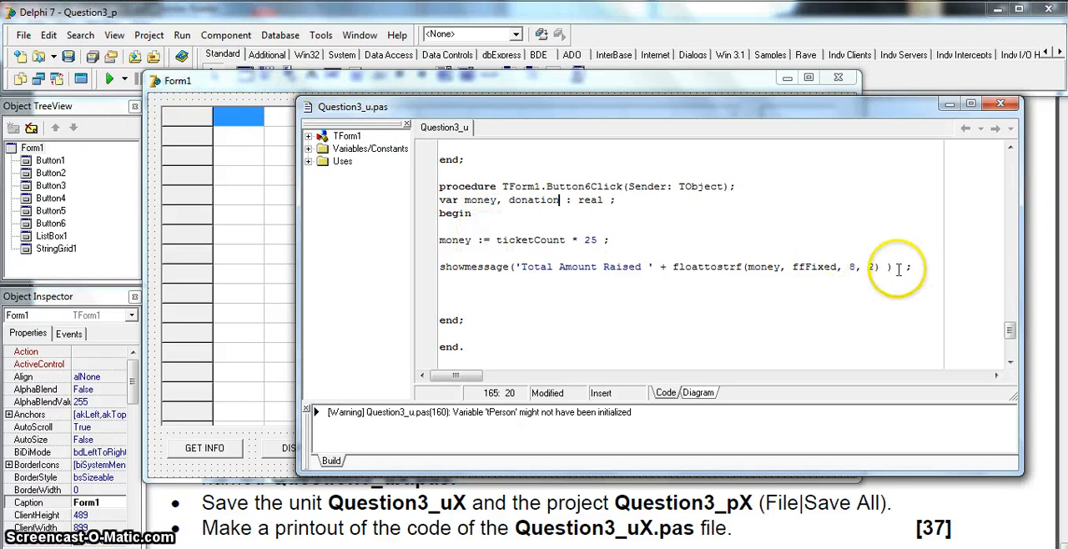
{"action": "type", "text": "d"}
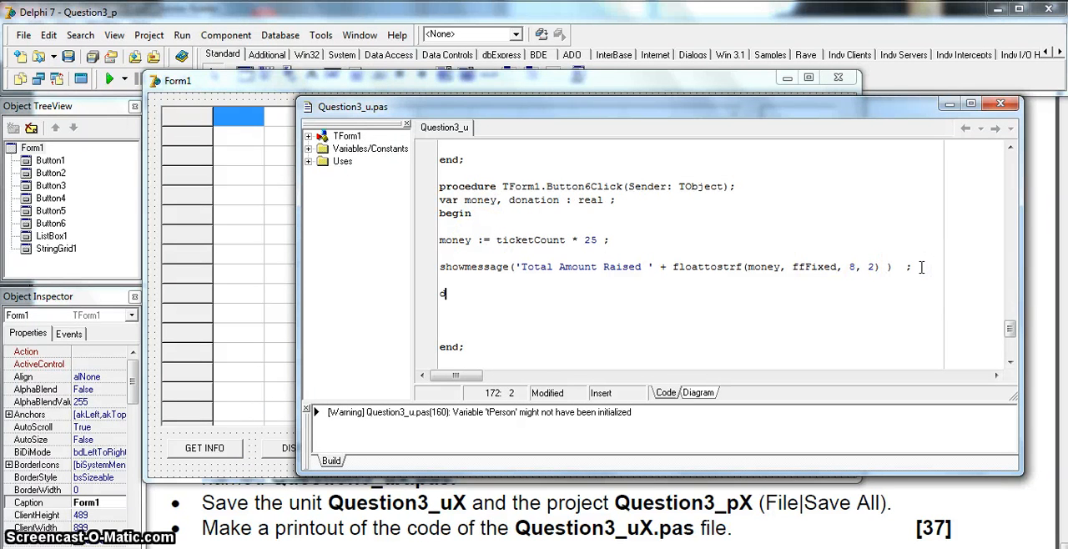
{"action": "type", "text": "onation := 40%"}
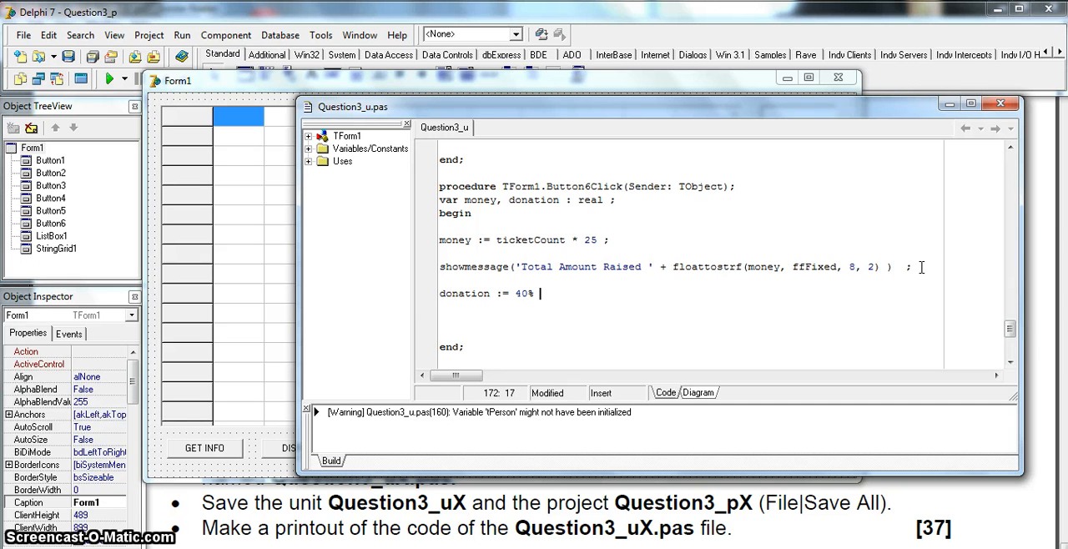
{"action": "type", "text": "* mon"}
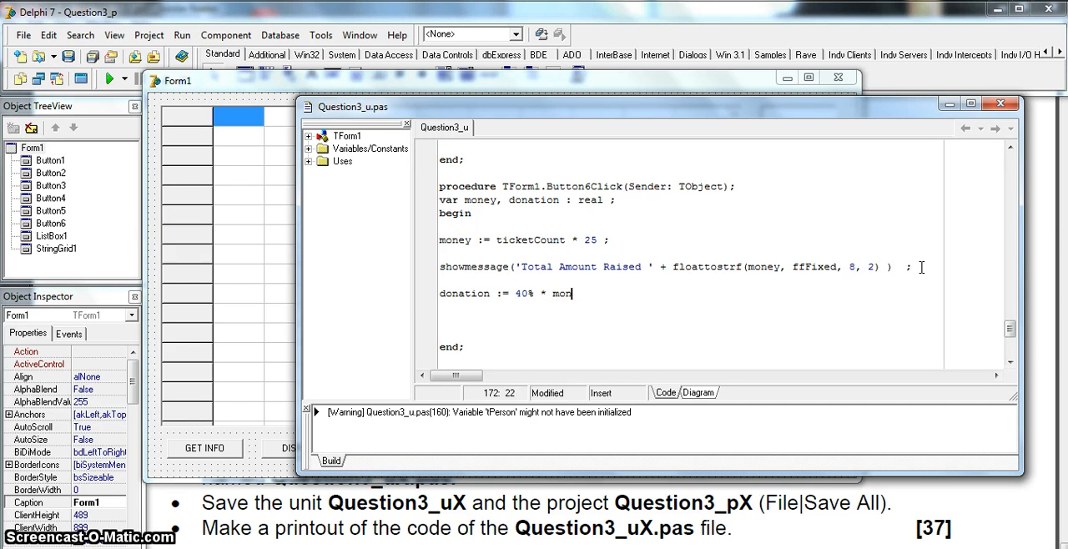
{"action": "type", "text": "ey ;"}
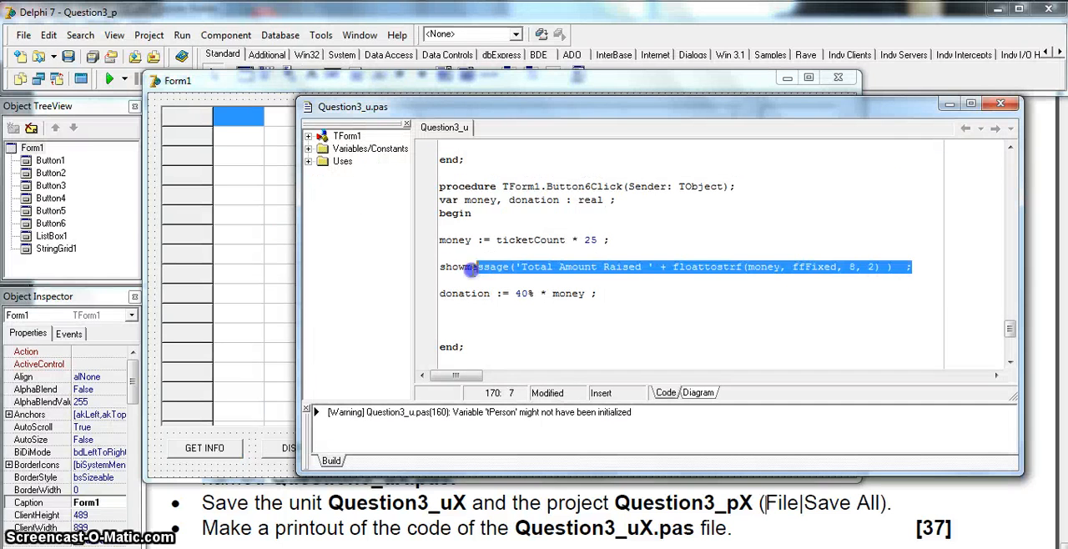
Step: Add a second ShowMessage 'Total Amount Donated ' + floattostrf(donation, ffFixed, 8, 2)
{"action": "left_click", "coordinate": [602, 295]}
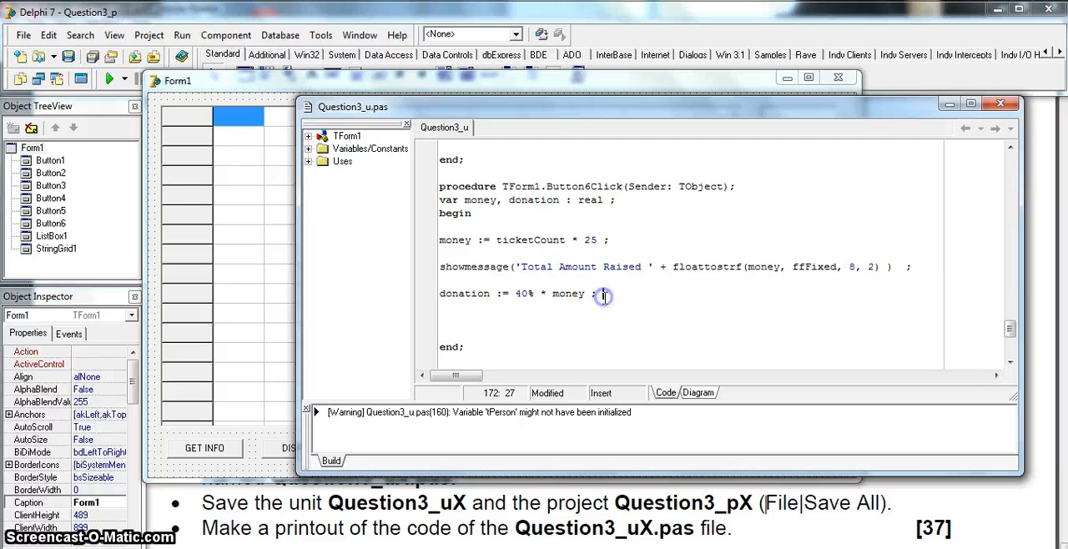
{"action": "type", "text": "showmessage('Total Amount Raised ' + floattostrf(money, ffFixed, 8, 2) ) ;"}
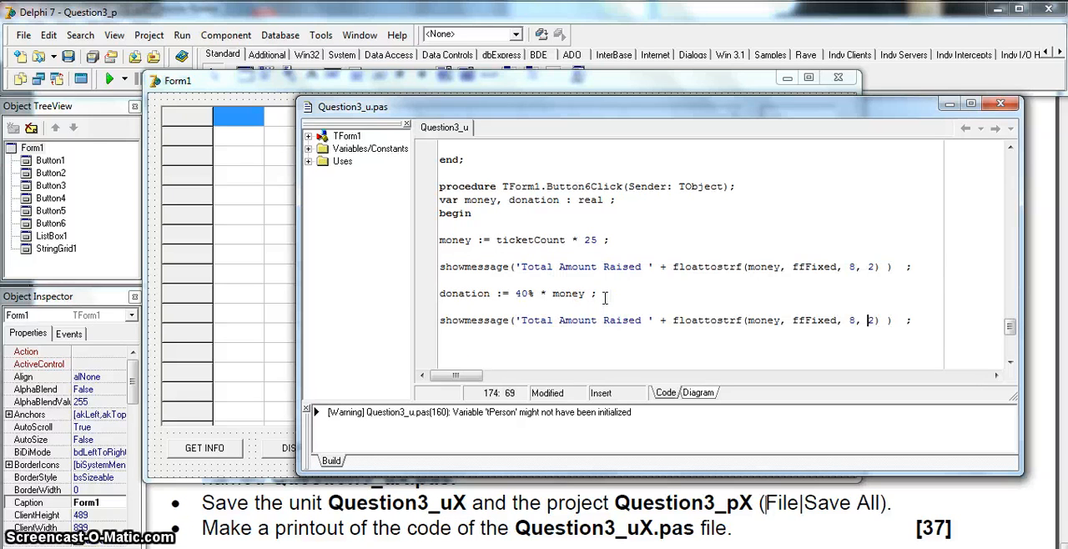
{"action": "double_click", "coordinate": [620, 320]}
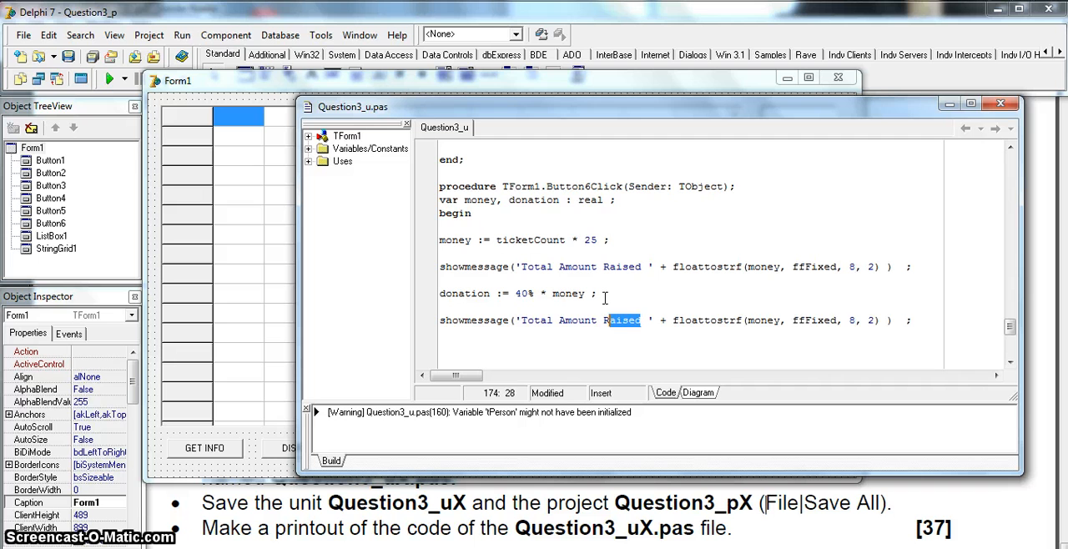
{"action": "type", "text": "Donat"}
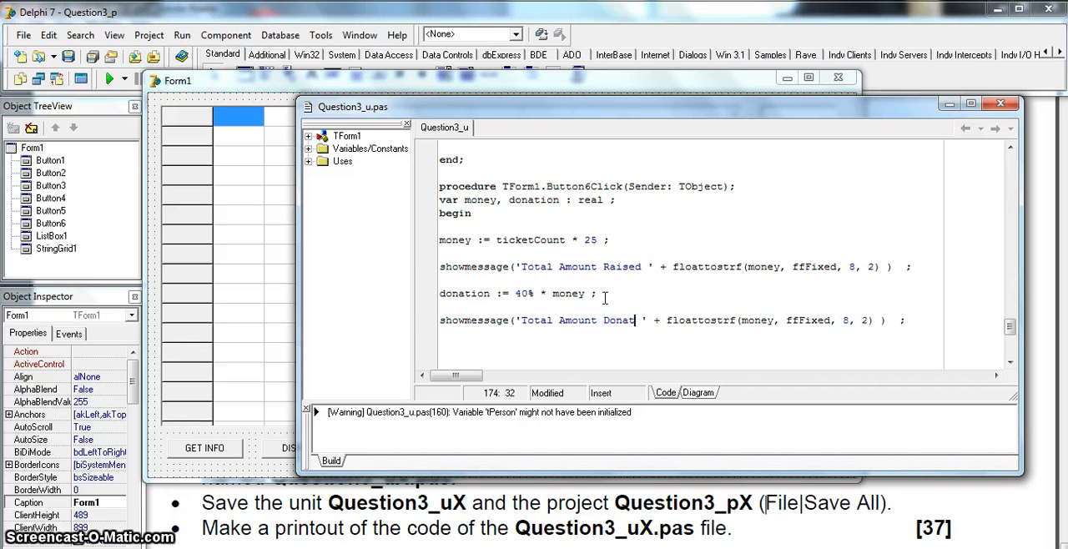
{"action": "type", "text": "ed"}
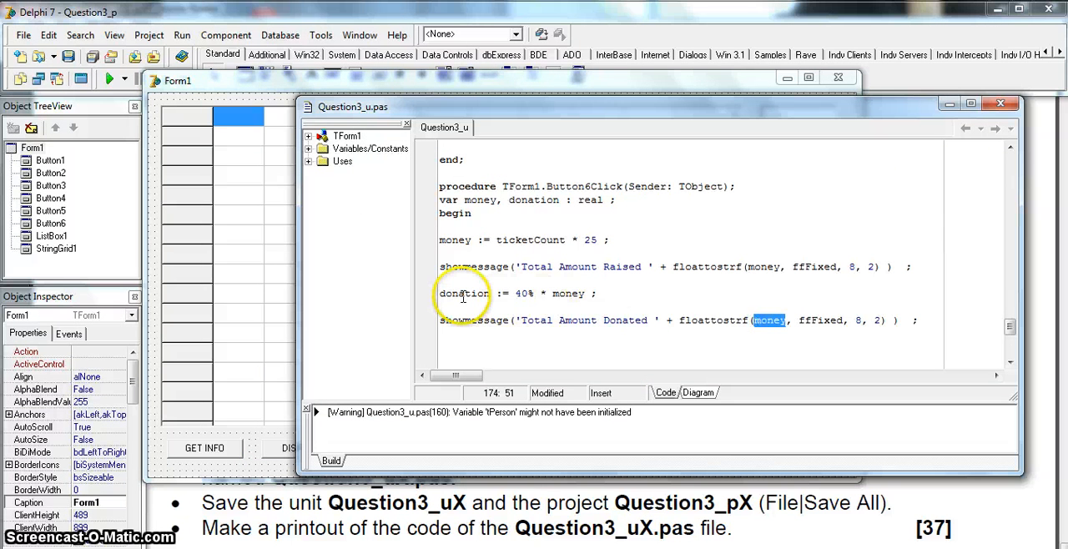
{"action": "type", "text": "donation"}
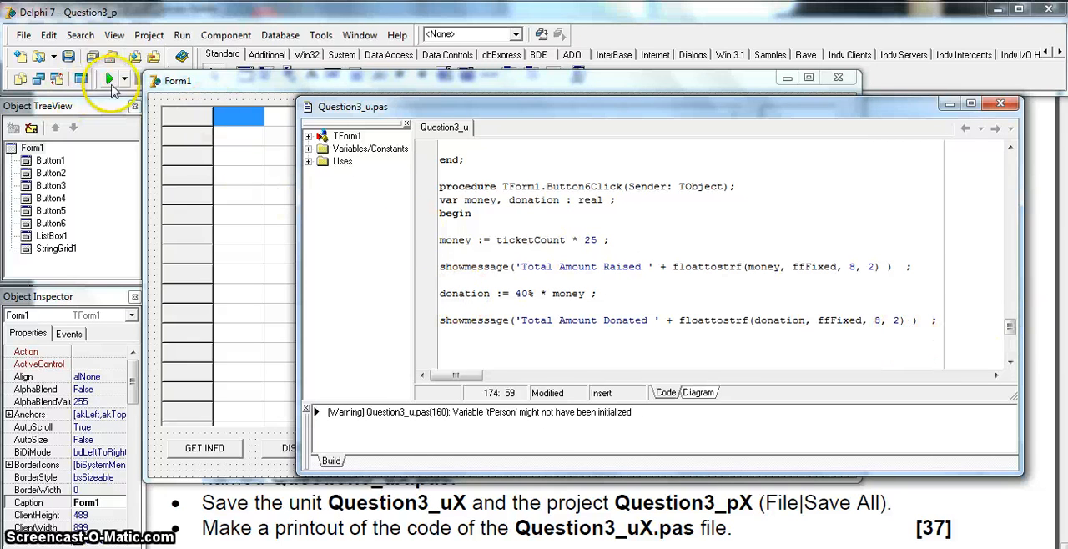
Step: Fix the illegal '%' compile error so the line reads donation := 40/100 * money, and run again
{"action": "left_click", "coordinate": [110, 78]}
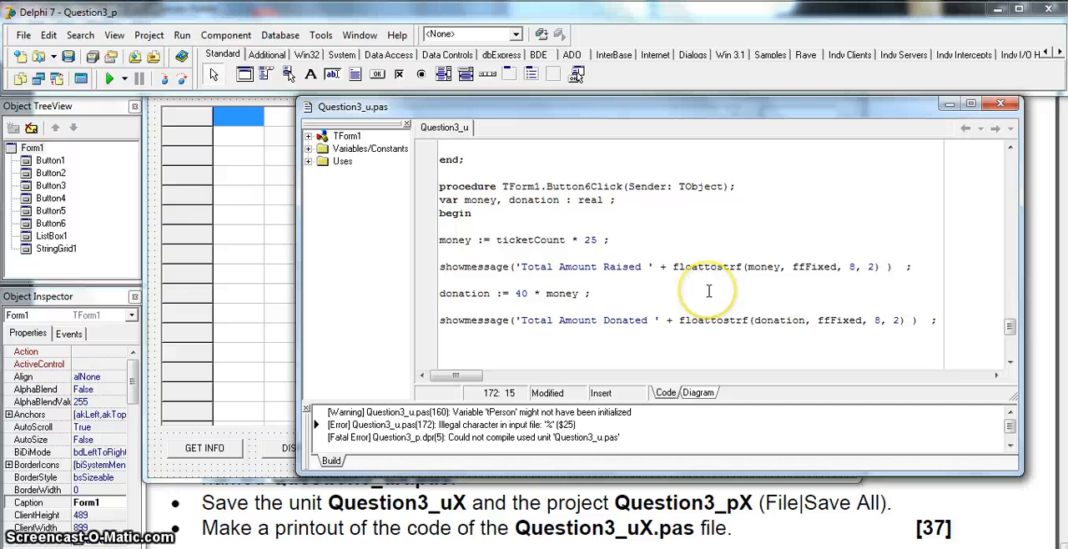
{"action": "type", "text": "/100"}
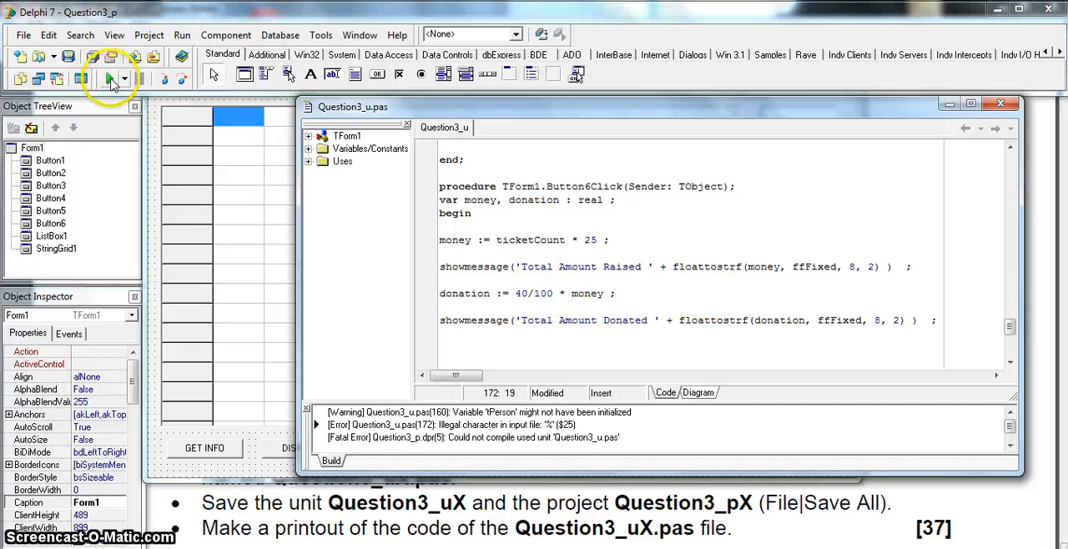
{"action": "left_click", "coordinate": [108, 77]}
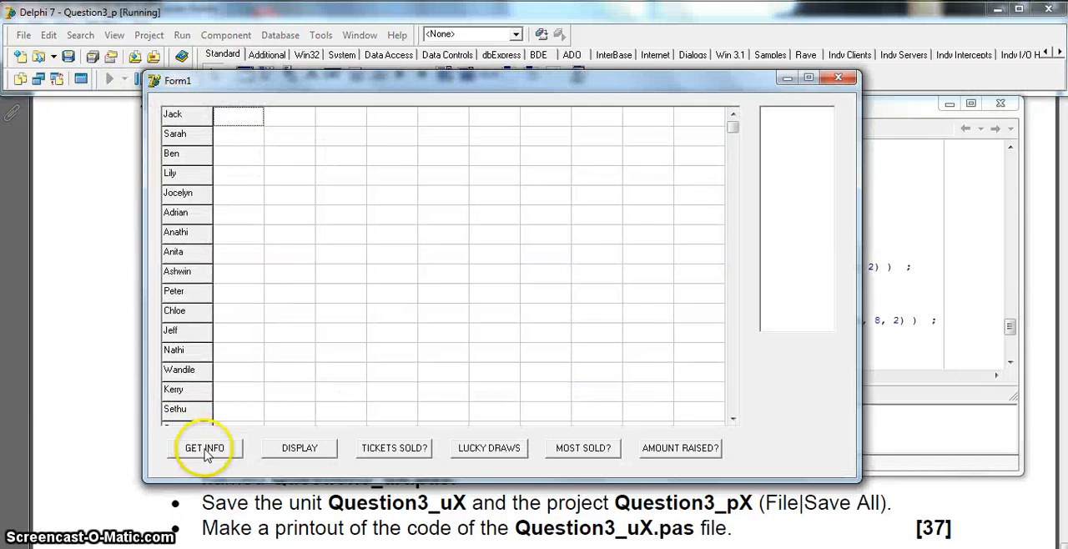
Step: Test GET INFO and AMOUNT RAISED?, see Total Amount Donated 1560.00, then close the running form
{"action": "left_click", "coordinate": [204, 447]}
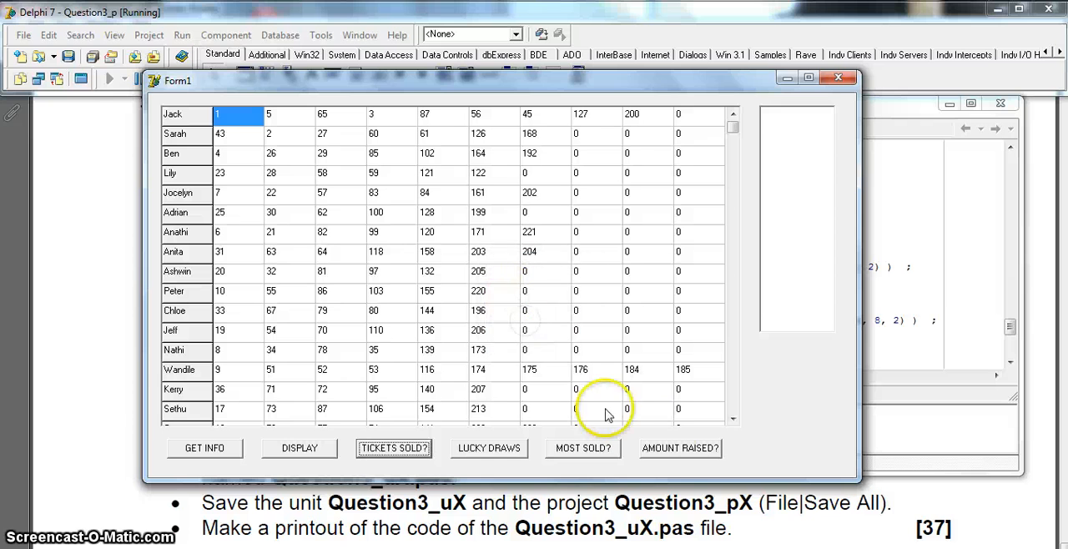
{"action": "left_click", "coordinate": [681, 448]}
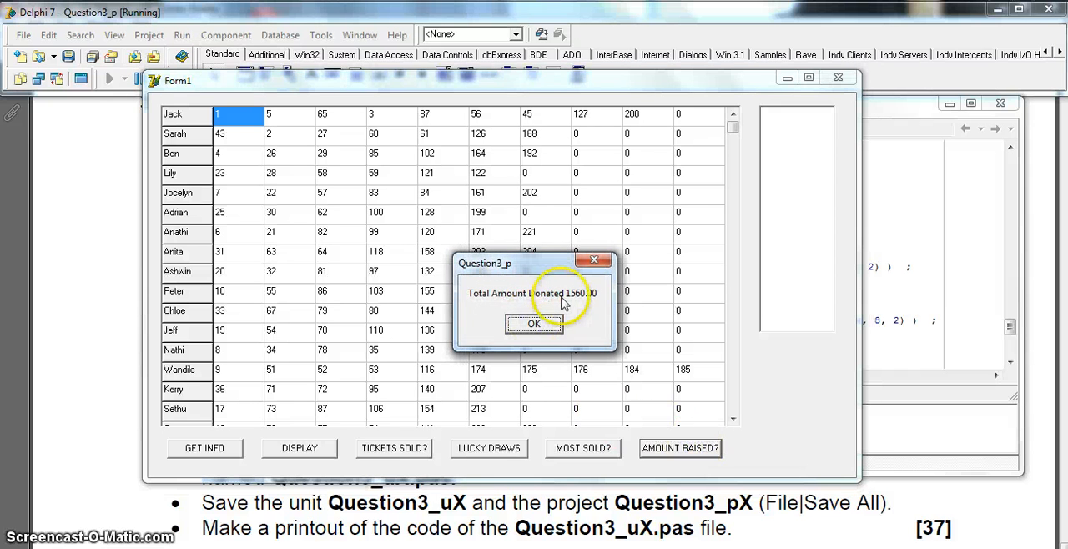
{"action": "left_click", "coordinate": [534, 324]}
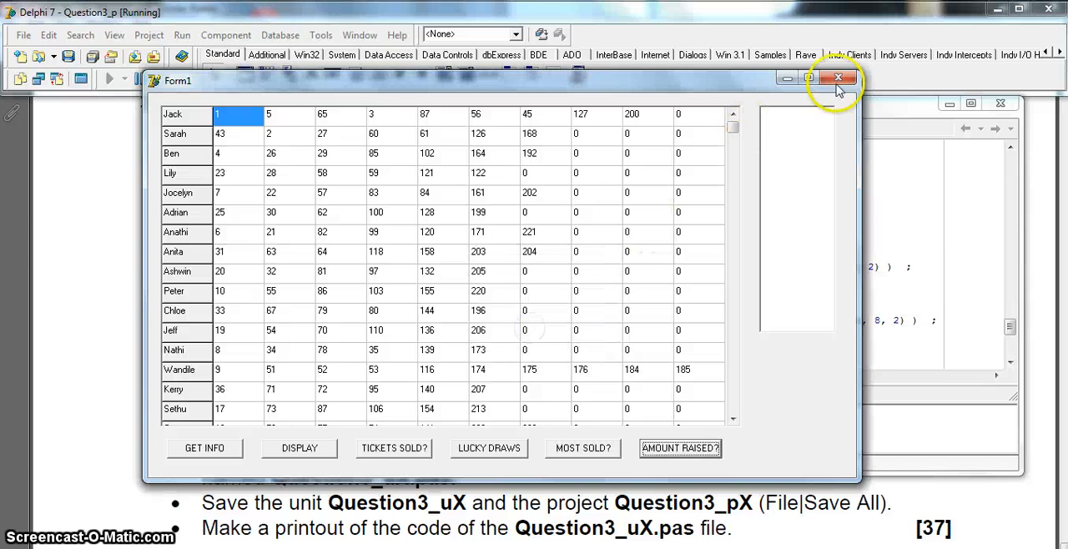
{"action": "left_click", "coordinate": [838, 77]}
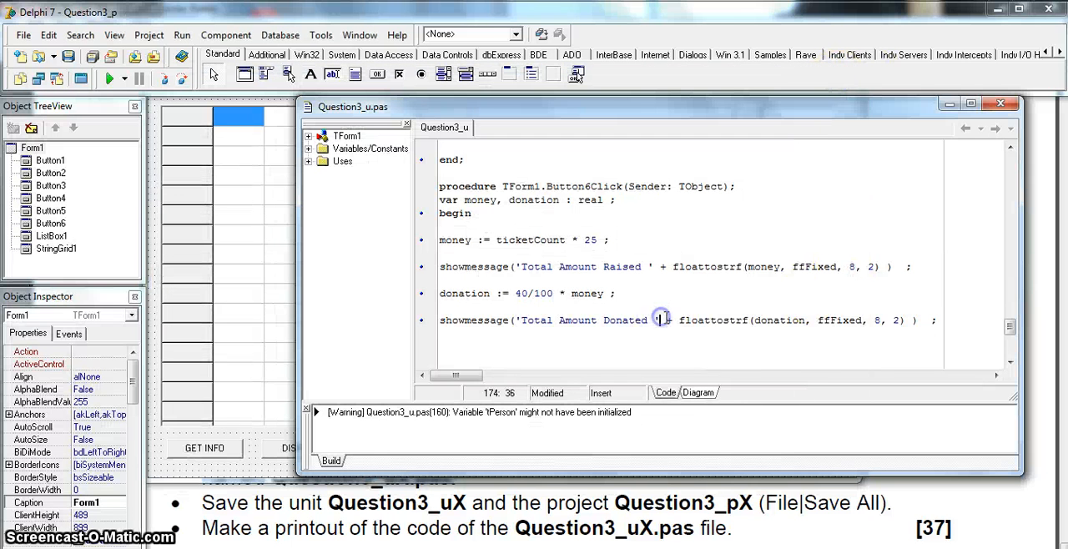
{"action": "scroll", "scroll_direction": "up", "scroll_amount": 3}
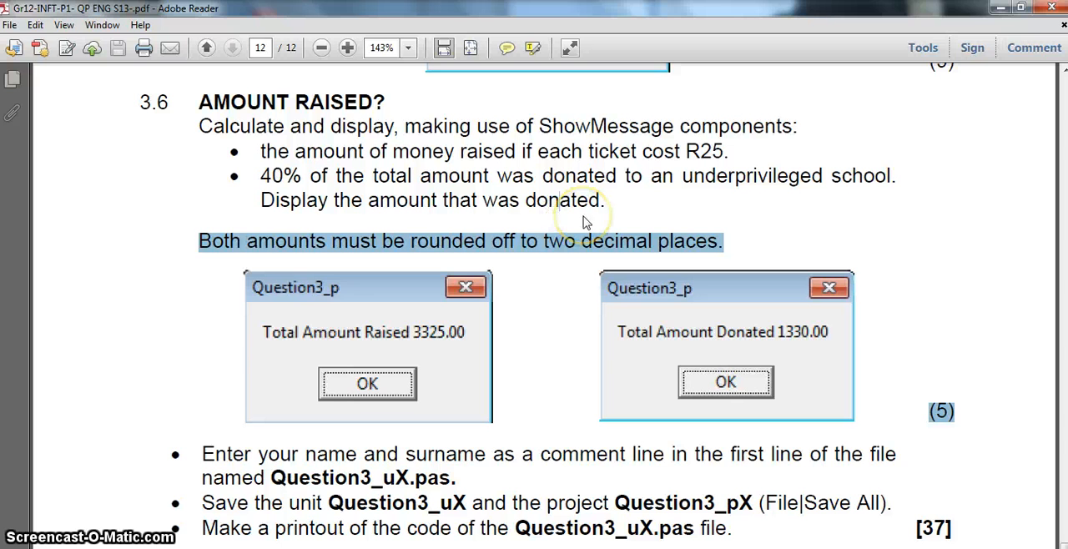
Step: Scroll the exam paper past question 3.5 back to 3.6's samples: Raised 3325.00, Donated 1330.00
{"action": "scroll", "scroll_direction": "up", "scroll_amount": 3}
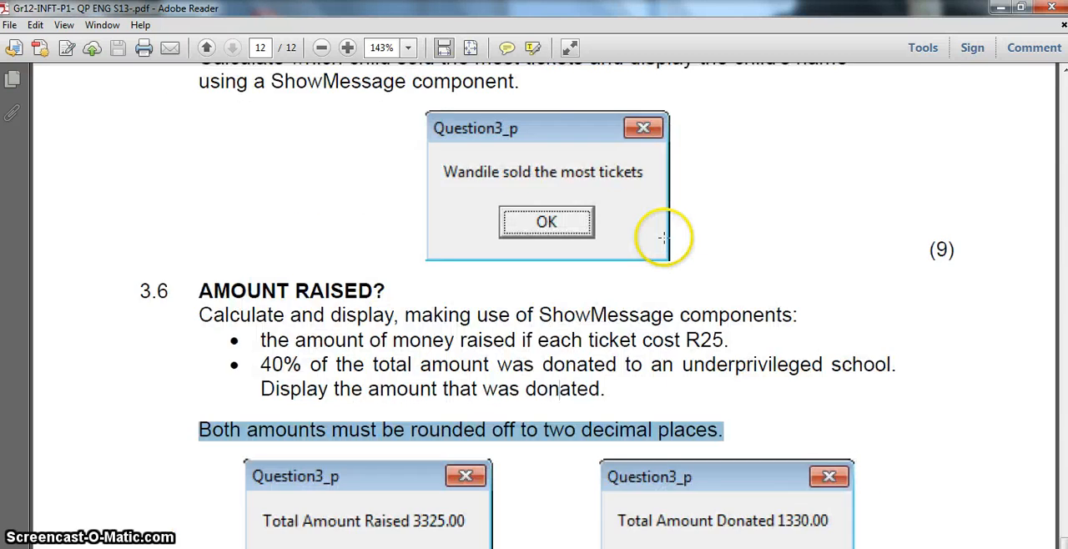
{"action": "scroll", "scroll_direction": "up", "scroll_amount": 3}
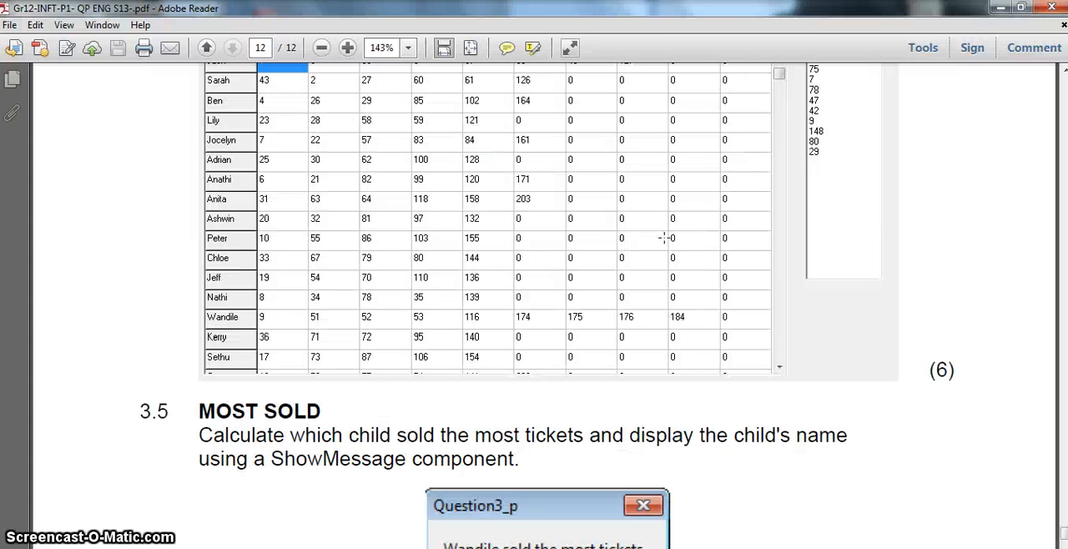
{"action": "scroll", "scroll_direction": "down", "scroll_amount": 3}
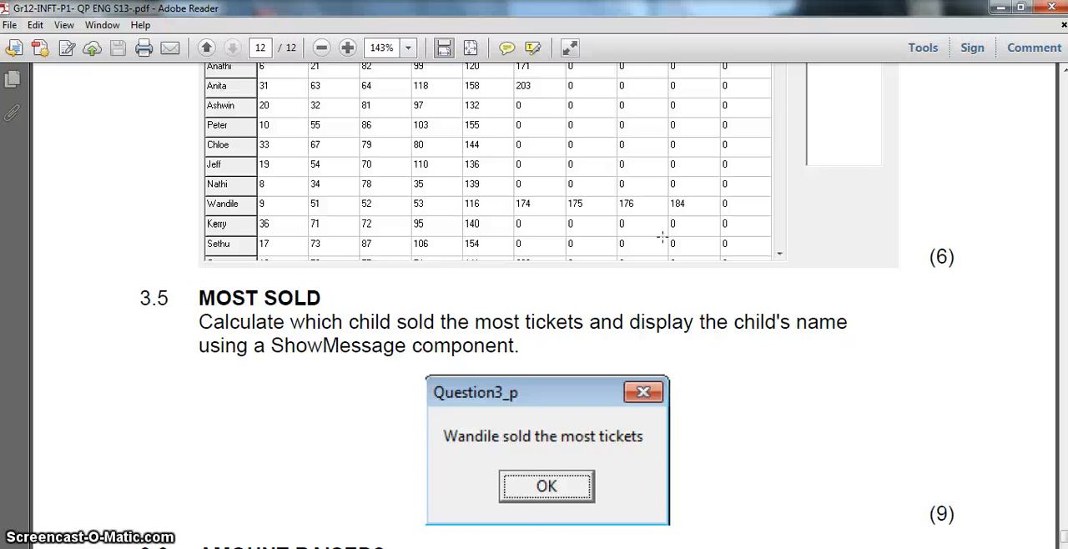
{"action": "scroll", "scroll_direction": "down", "scroll_amount": 3}
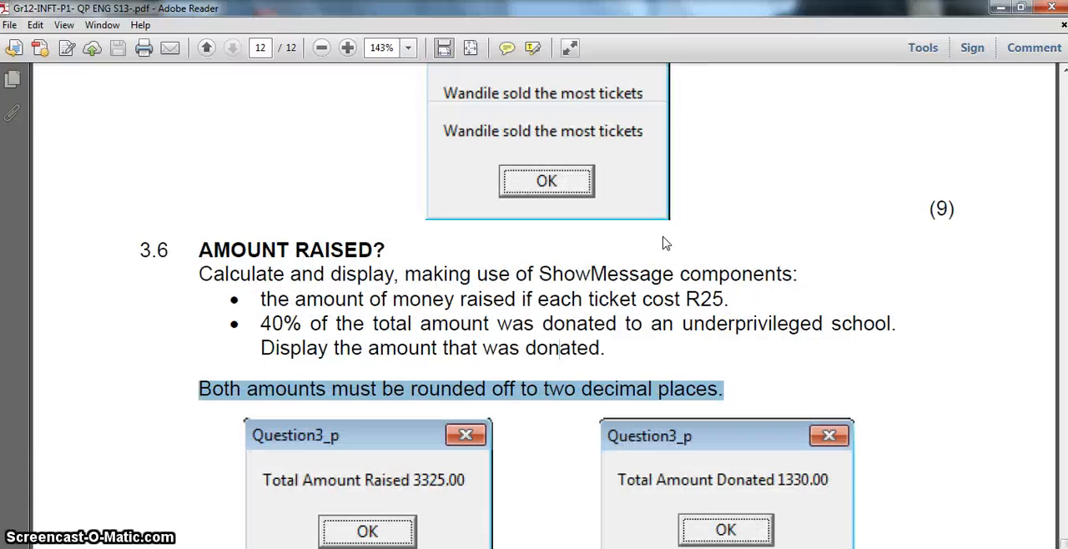
{"action": "scroll", "scroll_direction": "down", "scroll_amount": 3}
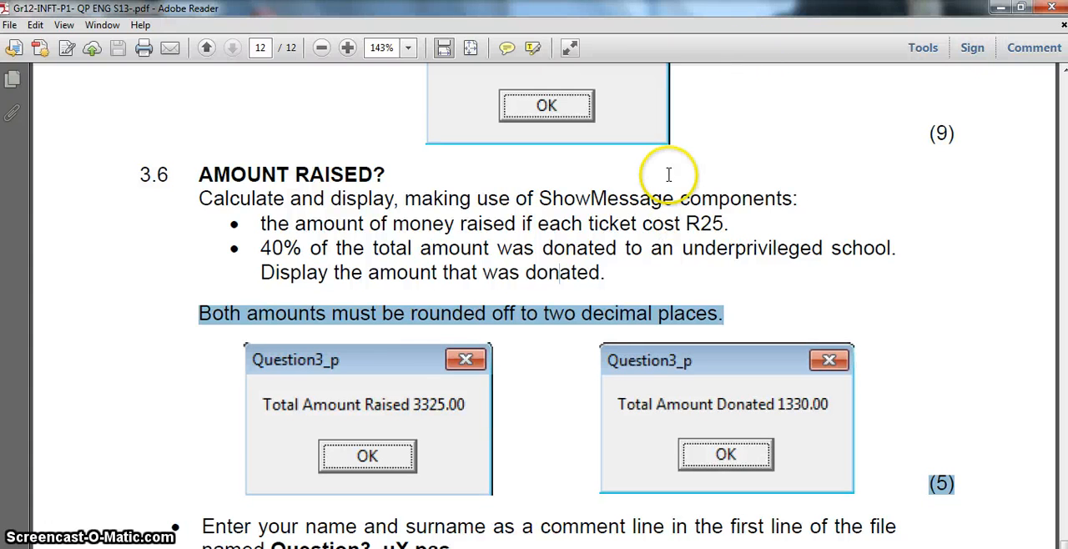
{"action": "mouse_move", "coordinate": [441, 353]}
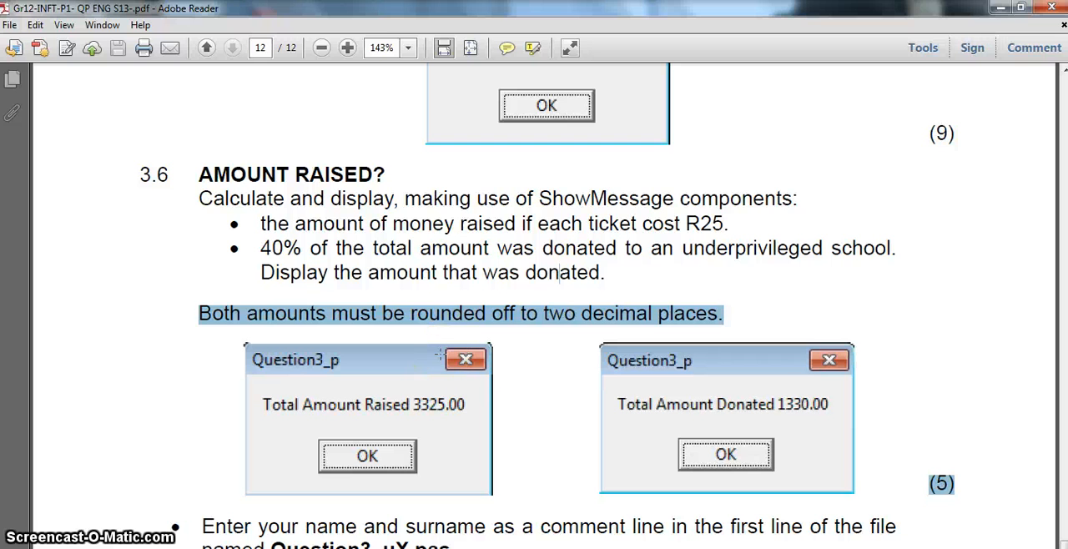